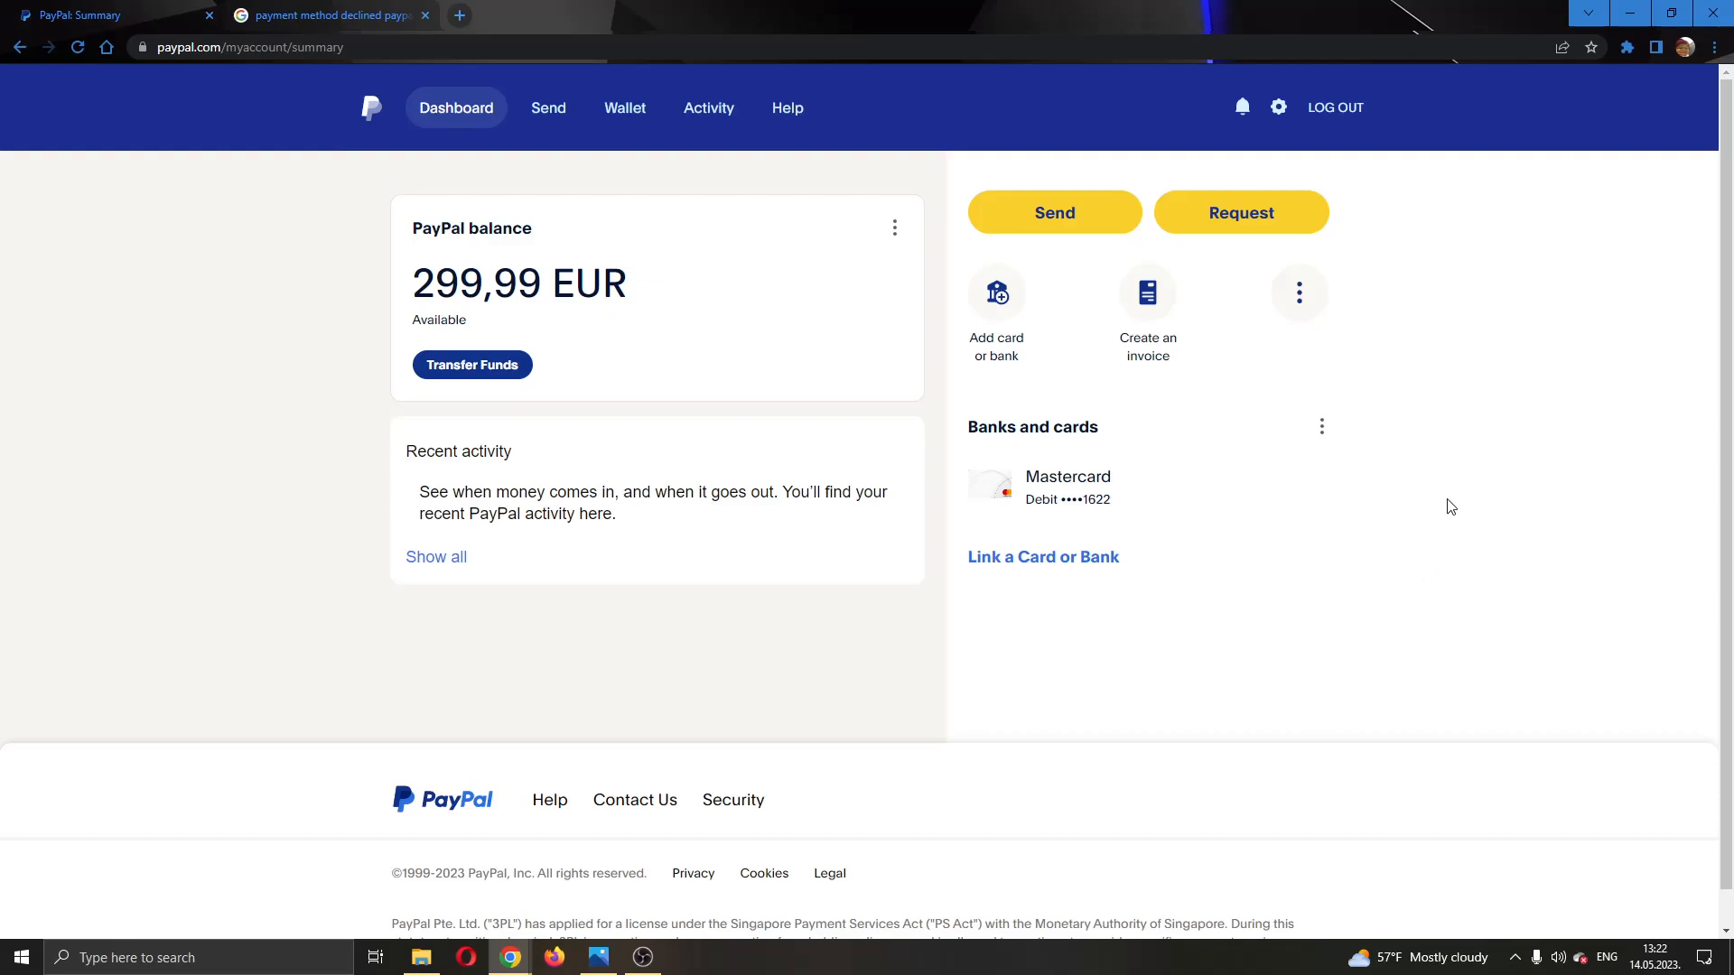
mouse_move(1026, 567)
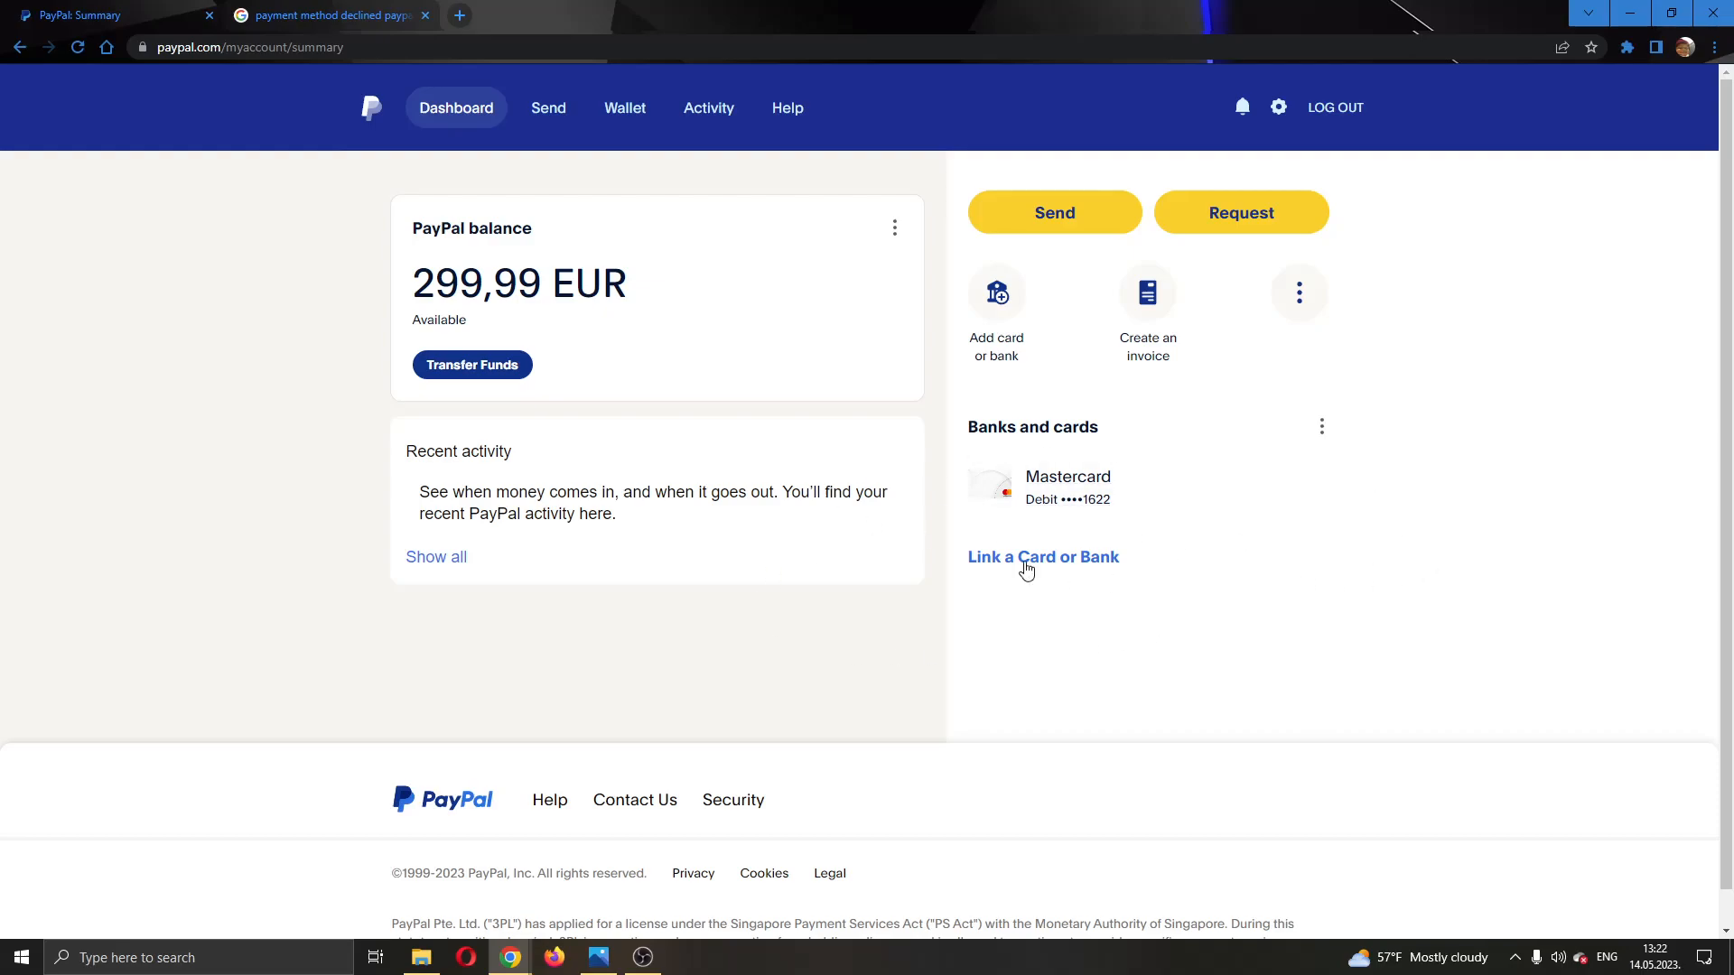
mouse_move(709, 788)
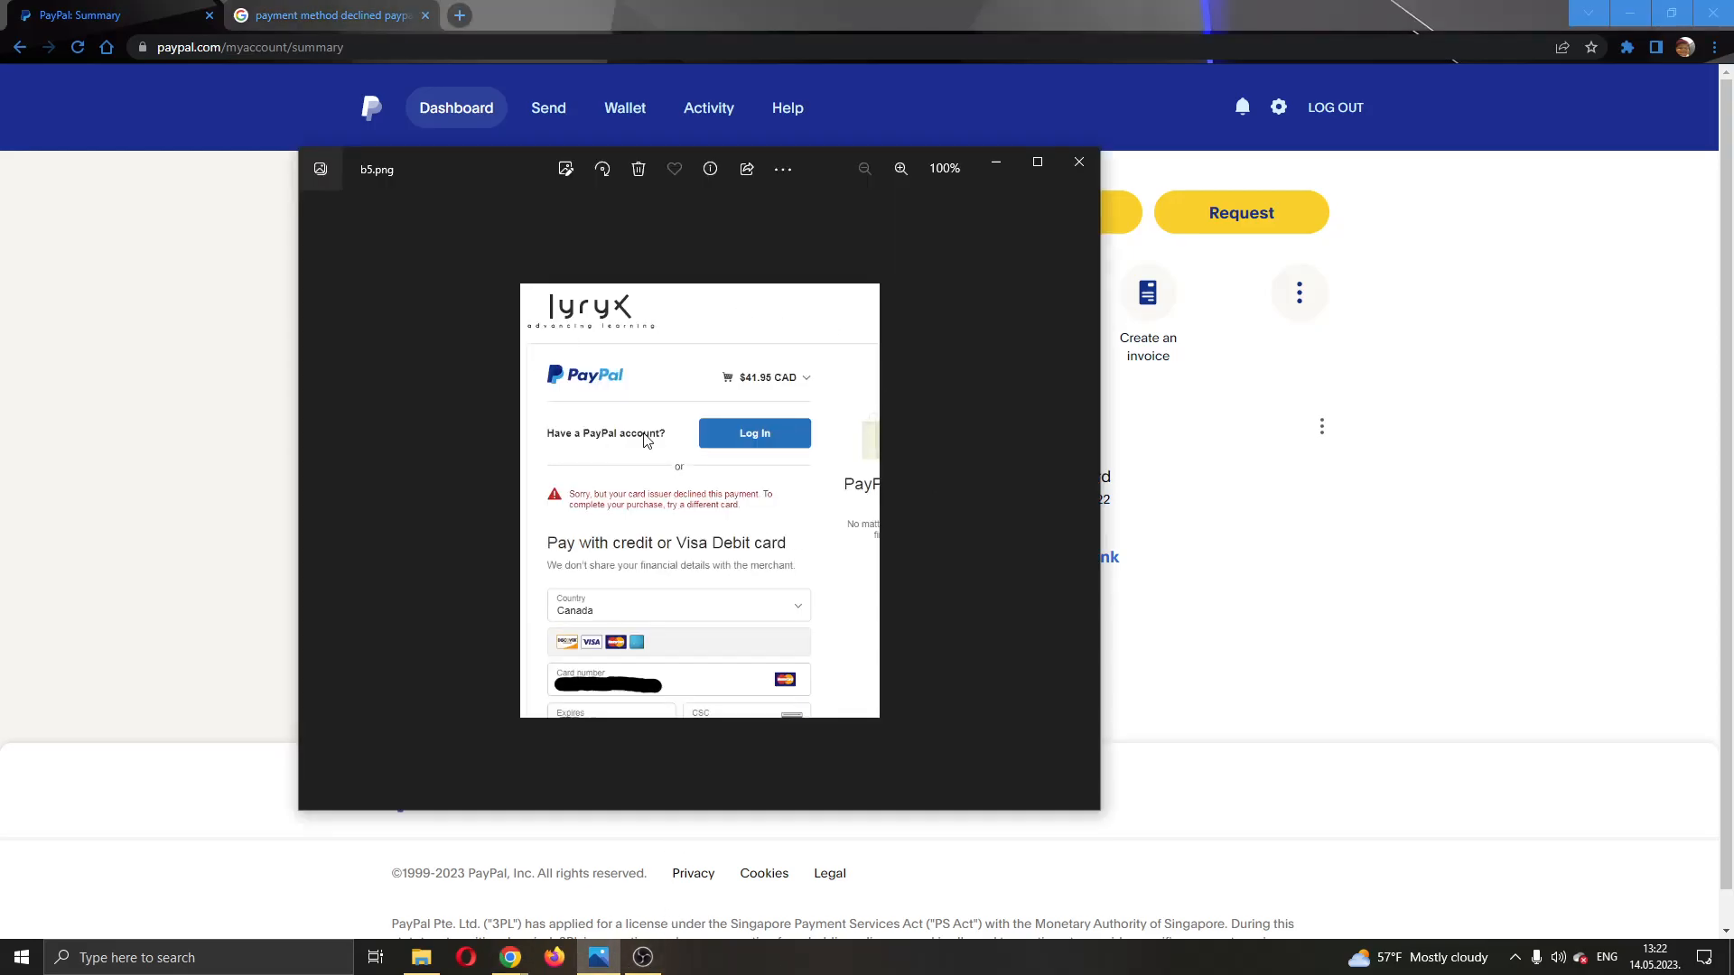
mouse_move(669, 519)
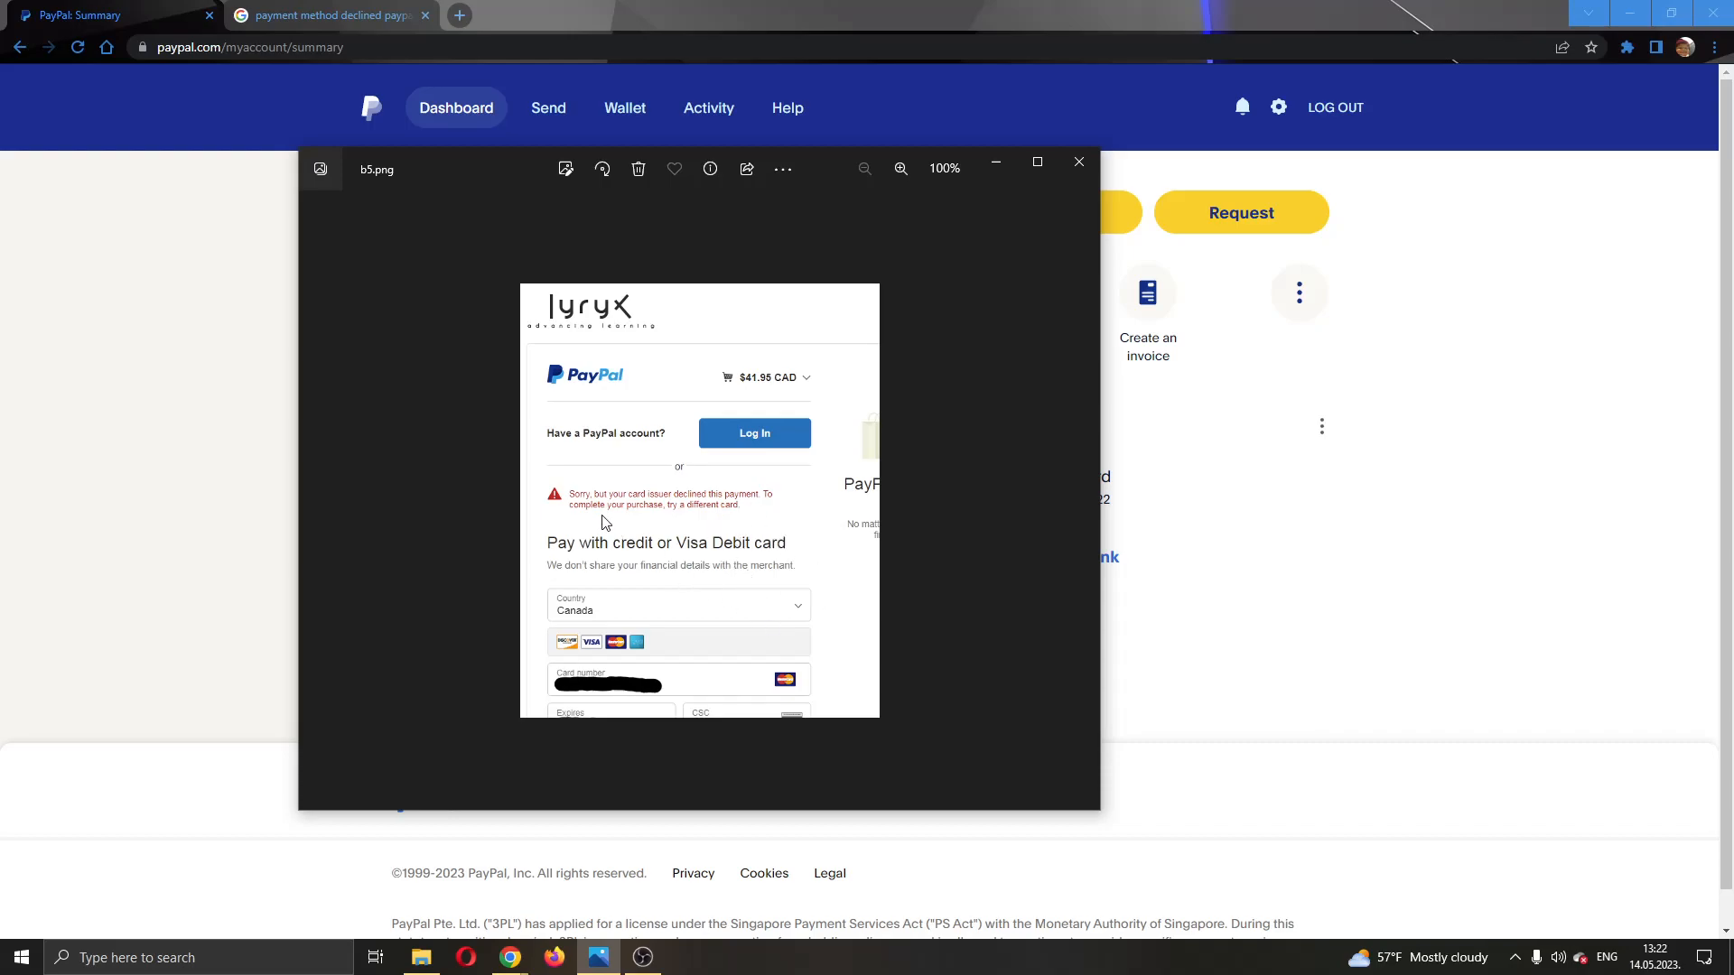
mouse_move(749, 513)
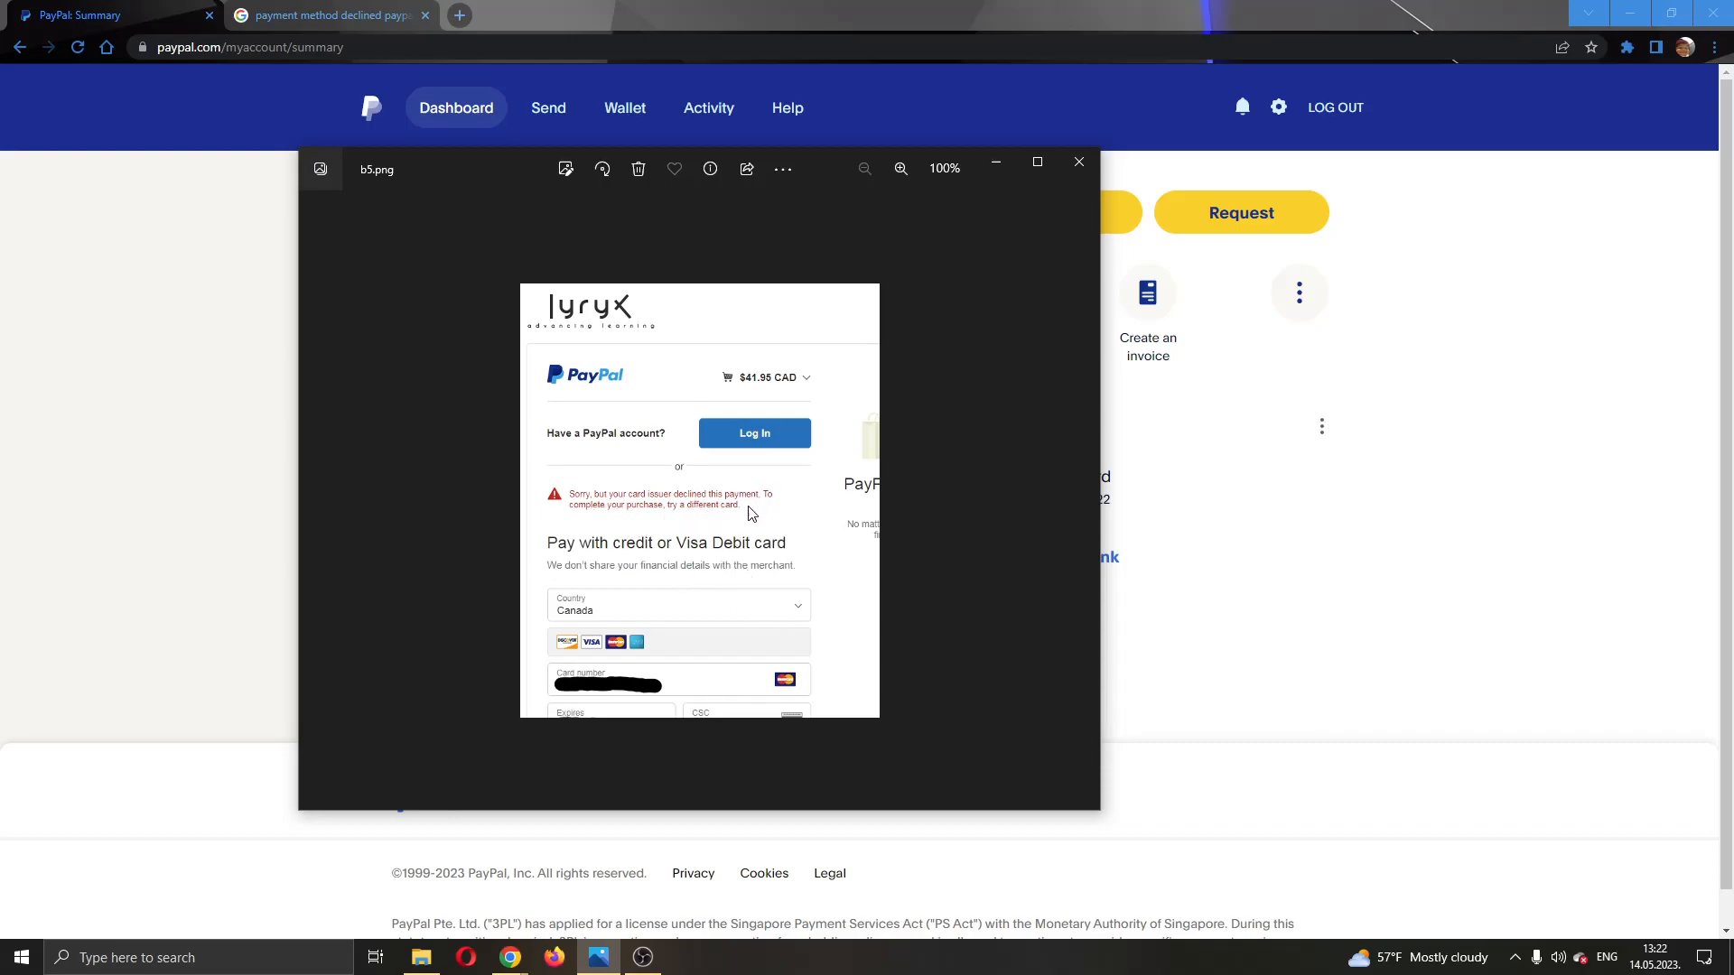
mouse_move(397, 518)
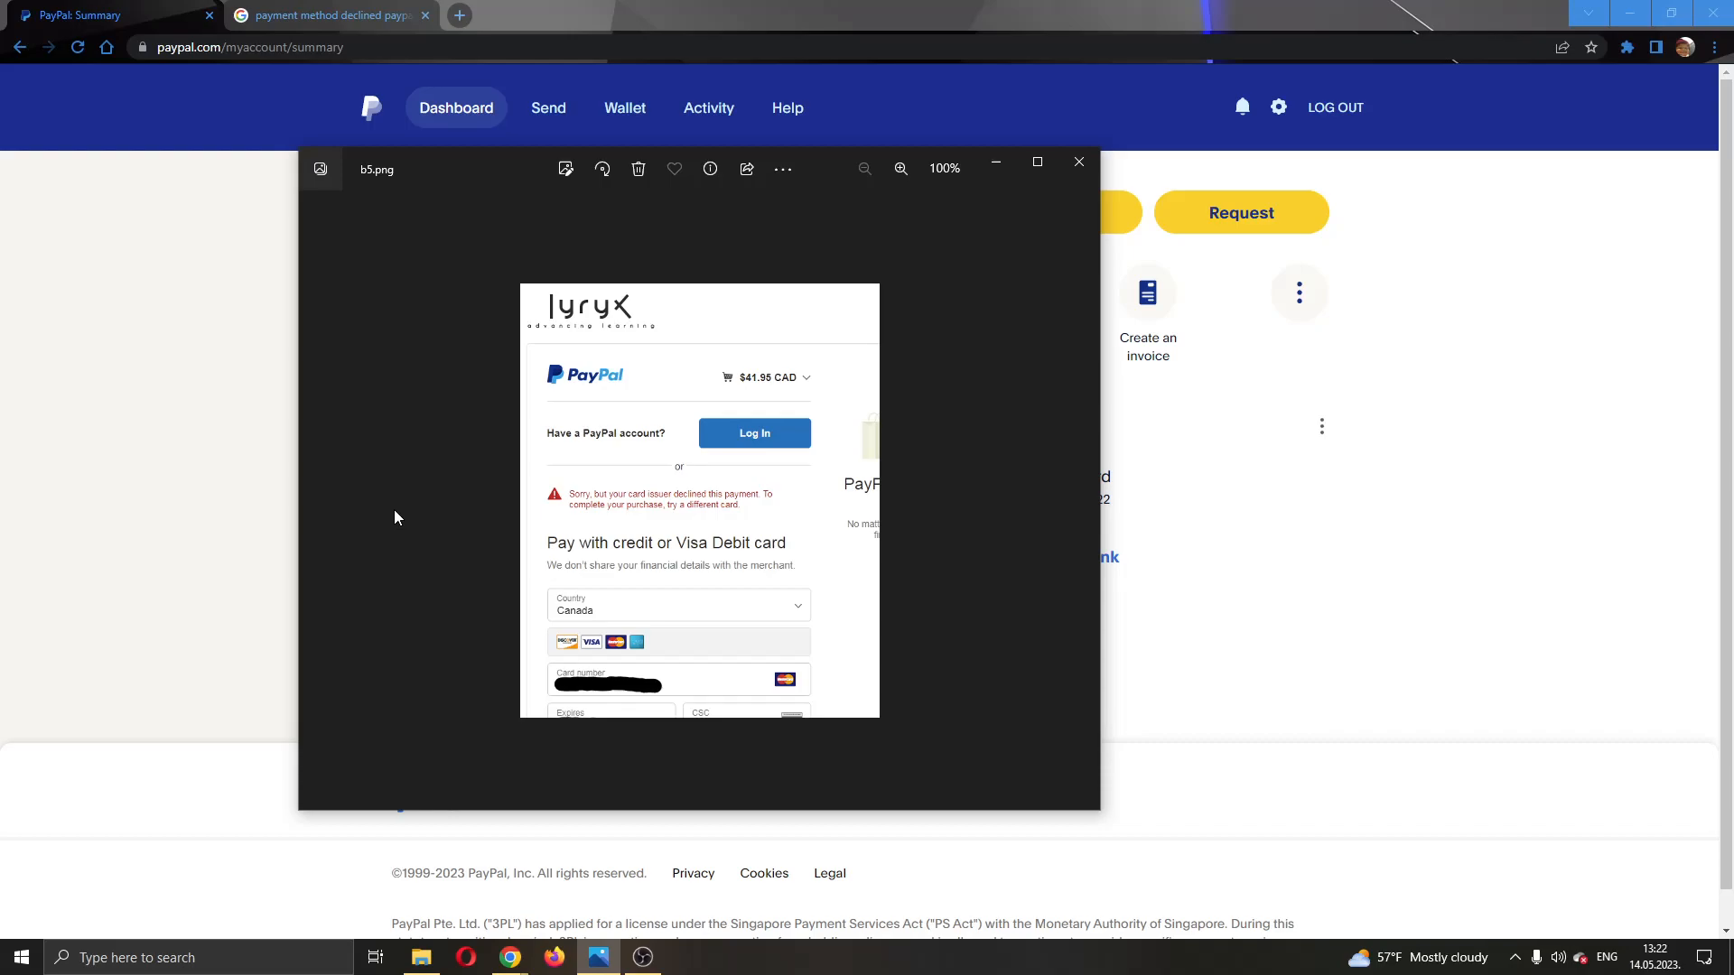
- Close the declined-payment screenshot to return to the PayPal account summary
click(1078, 163)
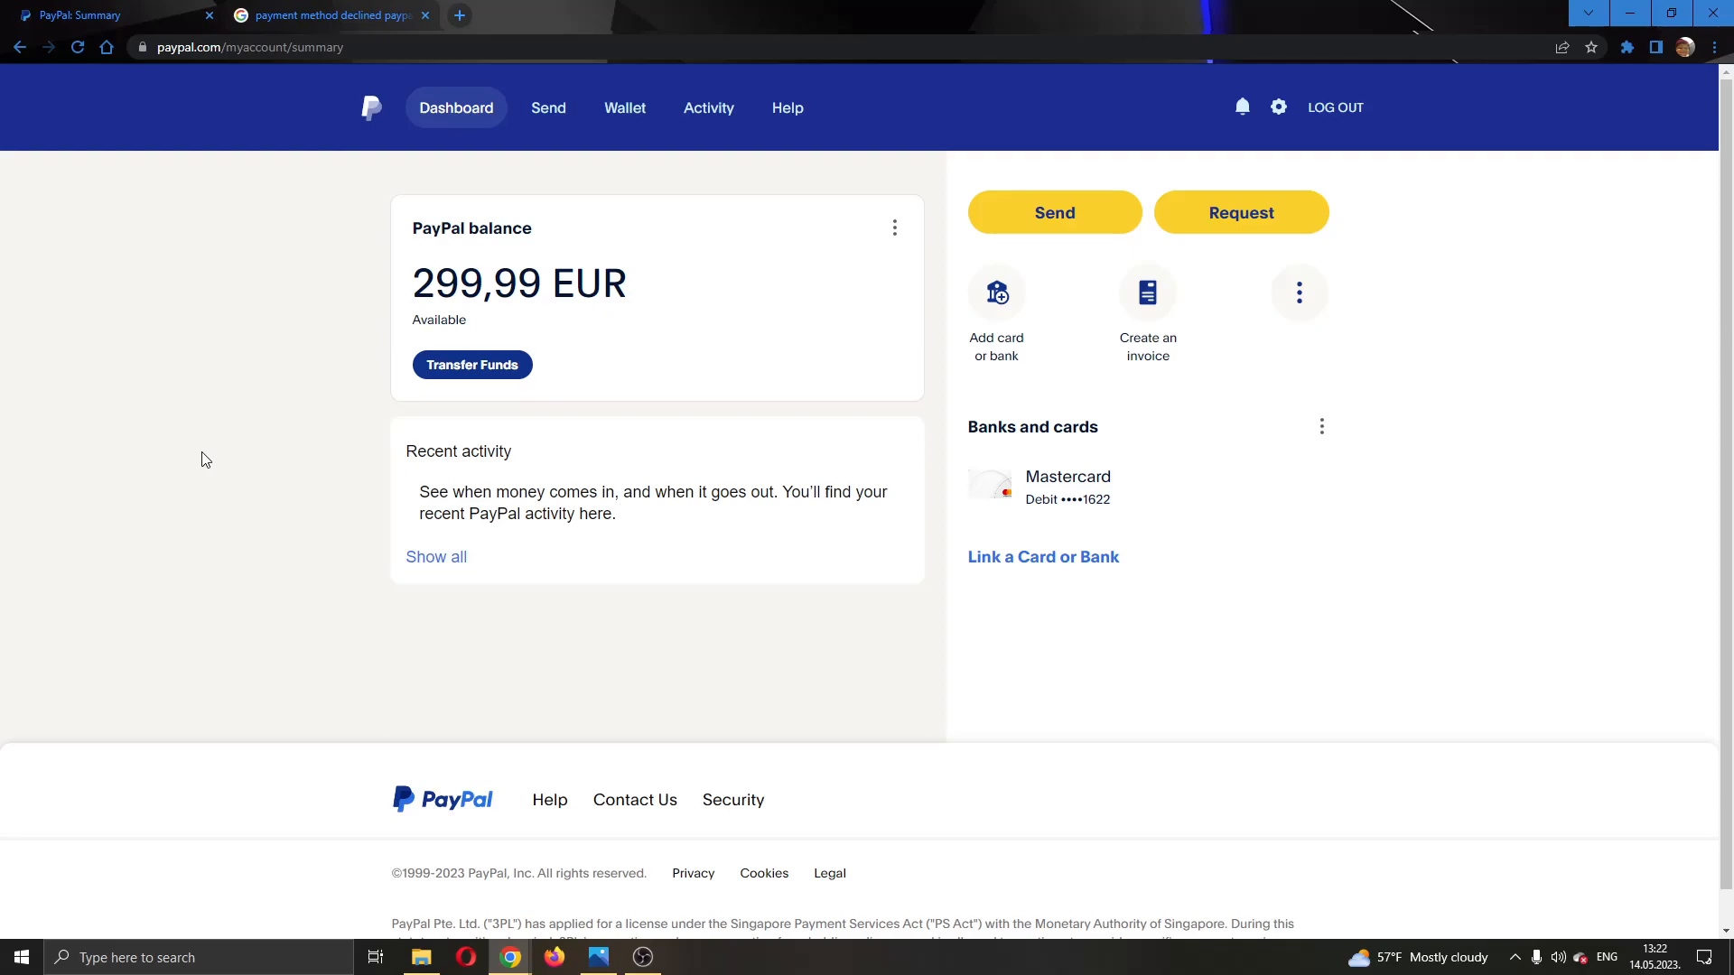
mouse_move(388, 592)
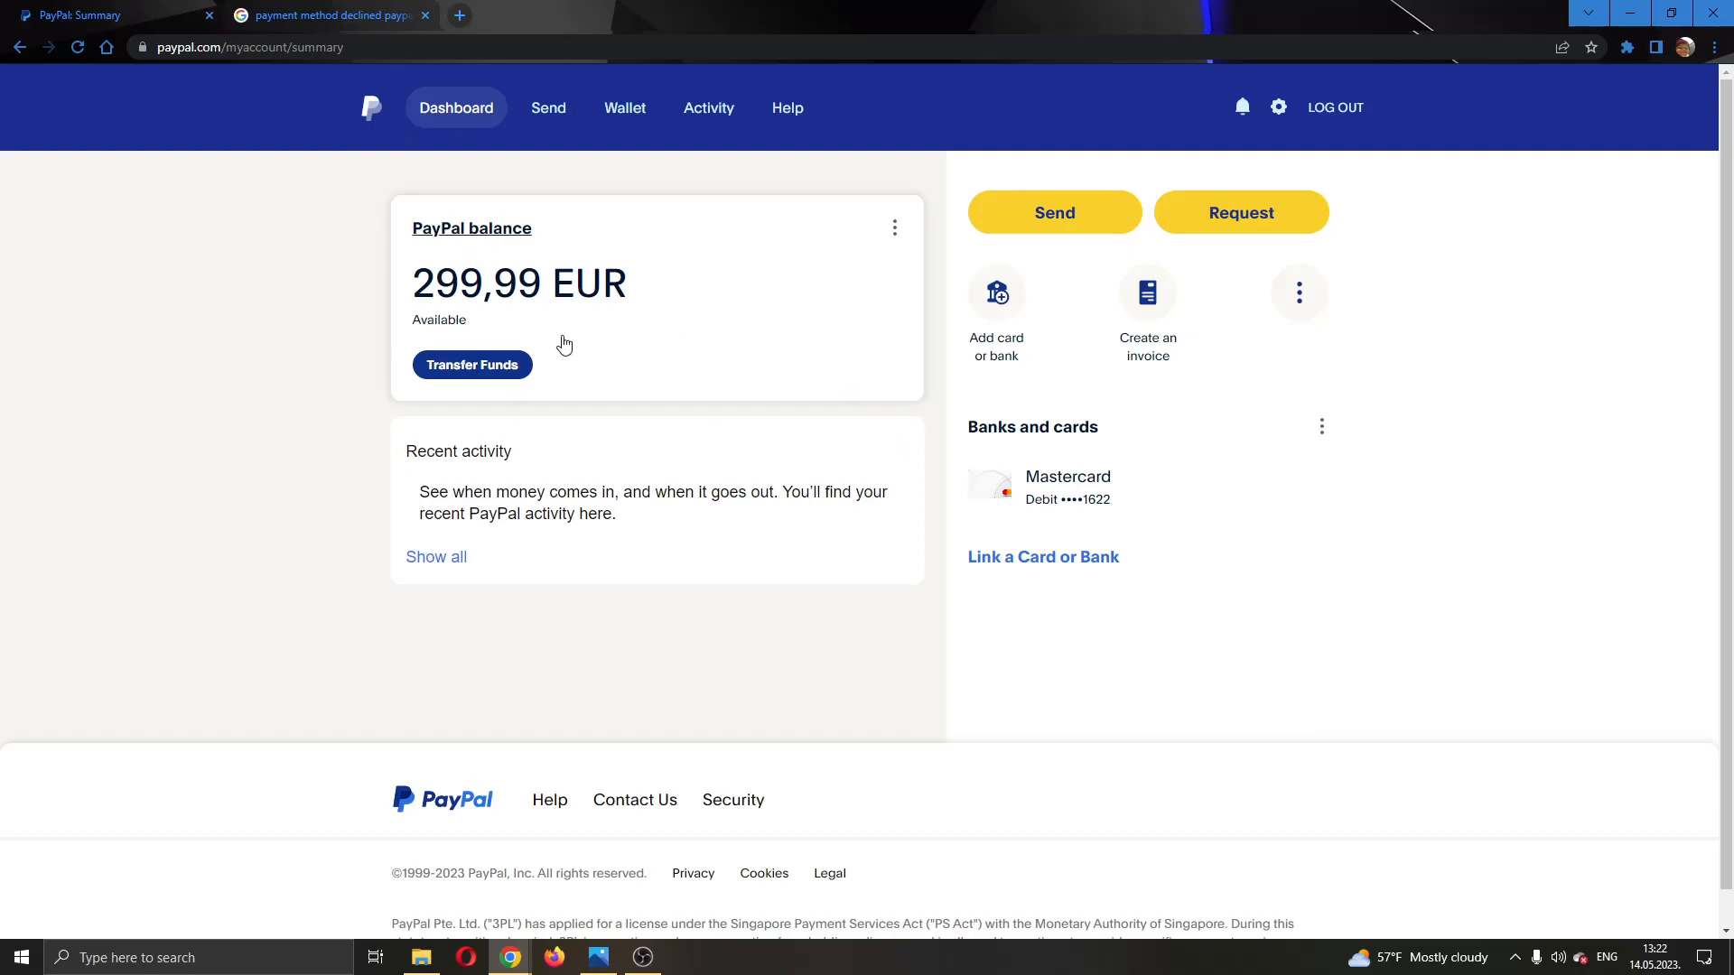
mouse_move(822, 260)
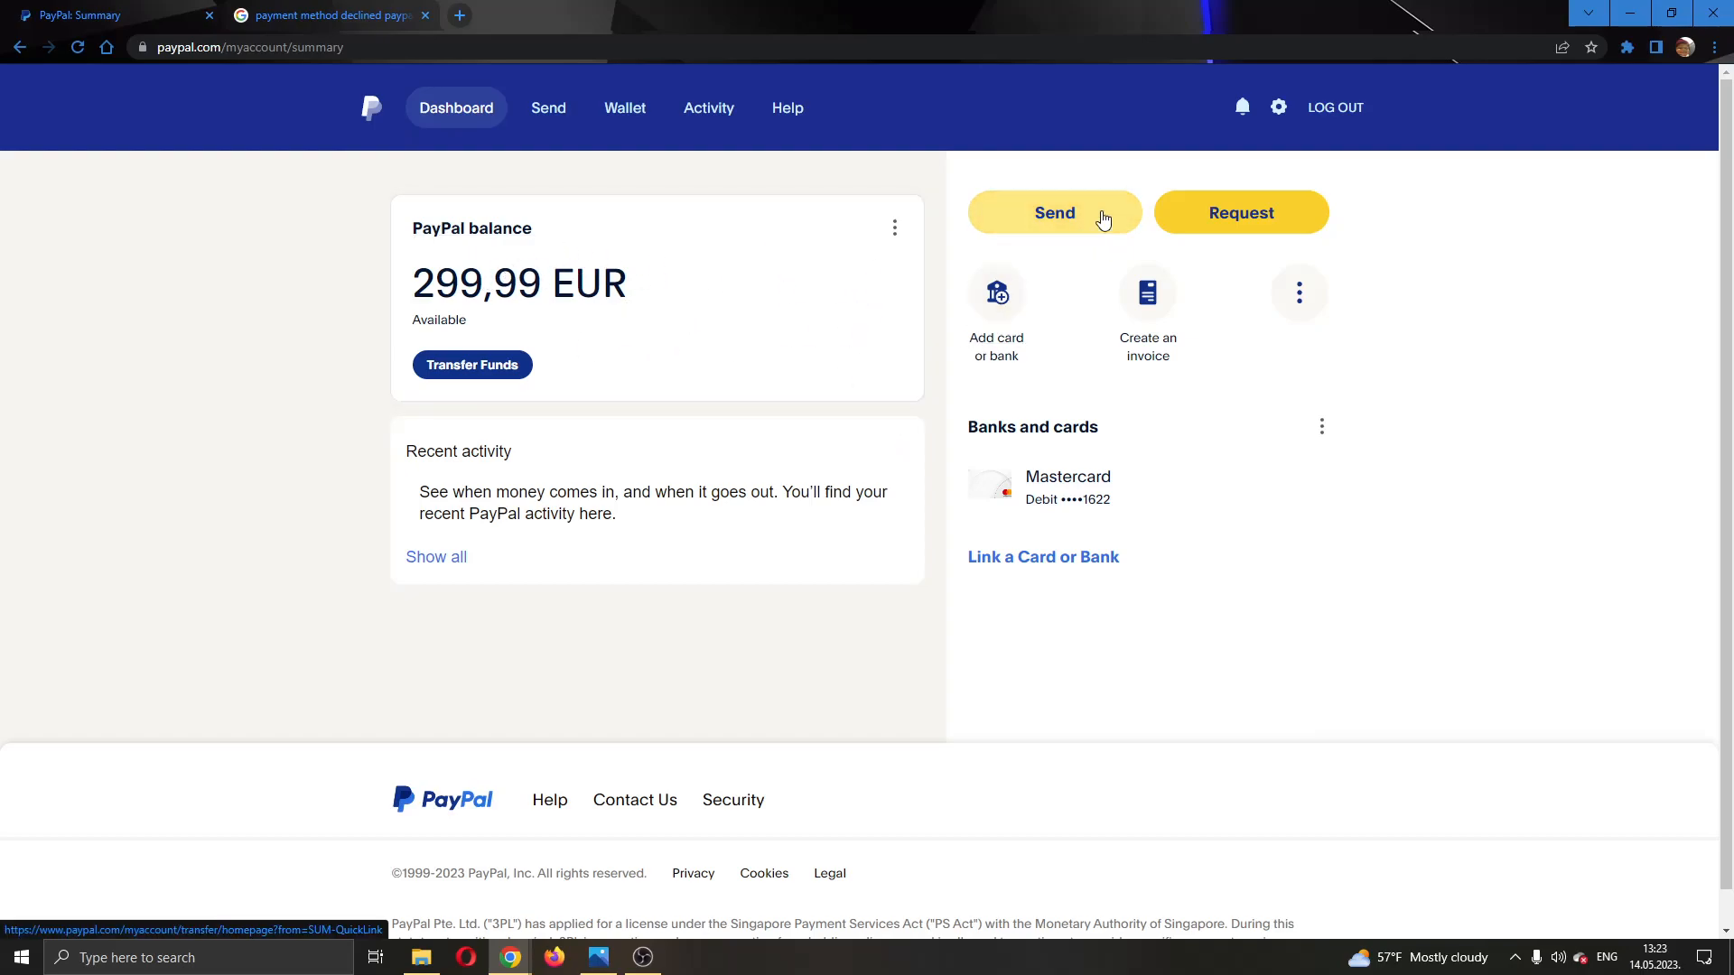
mouse_move(996, 345)
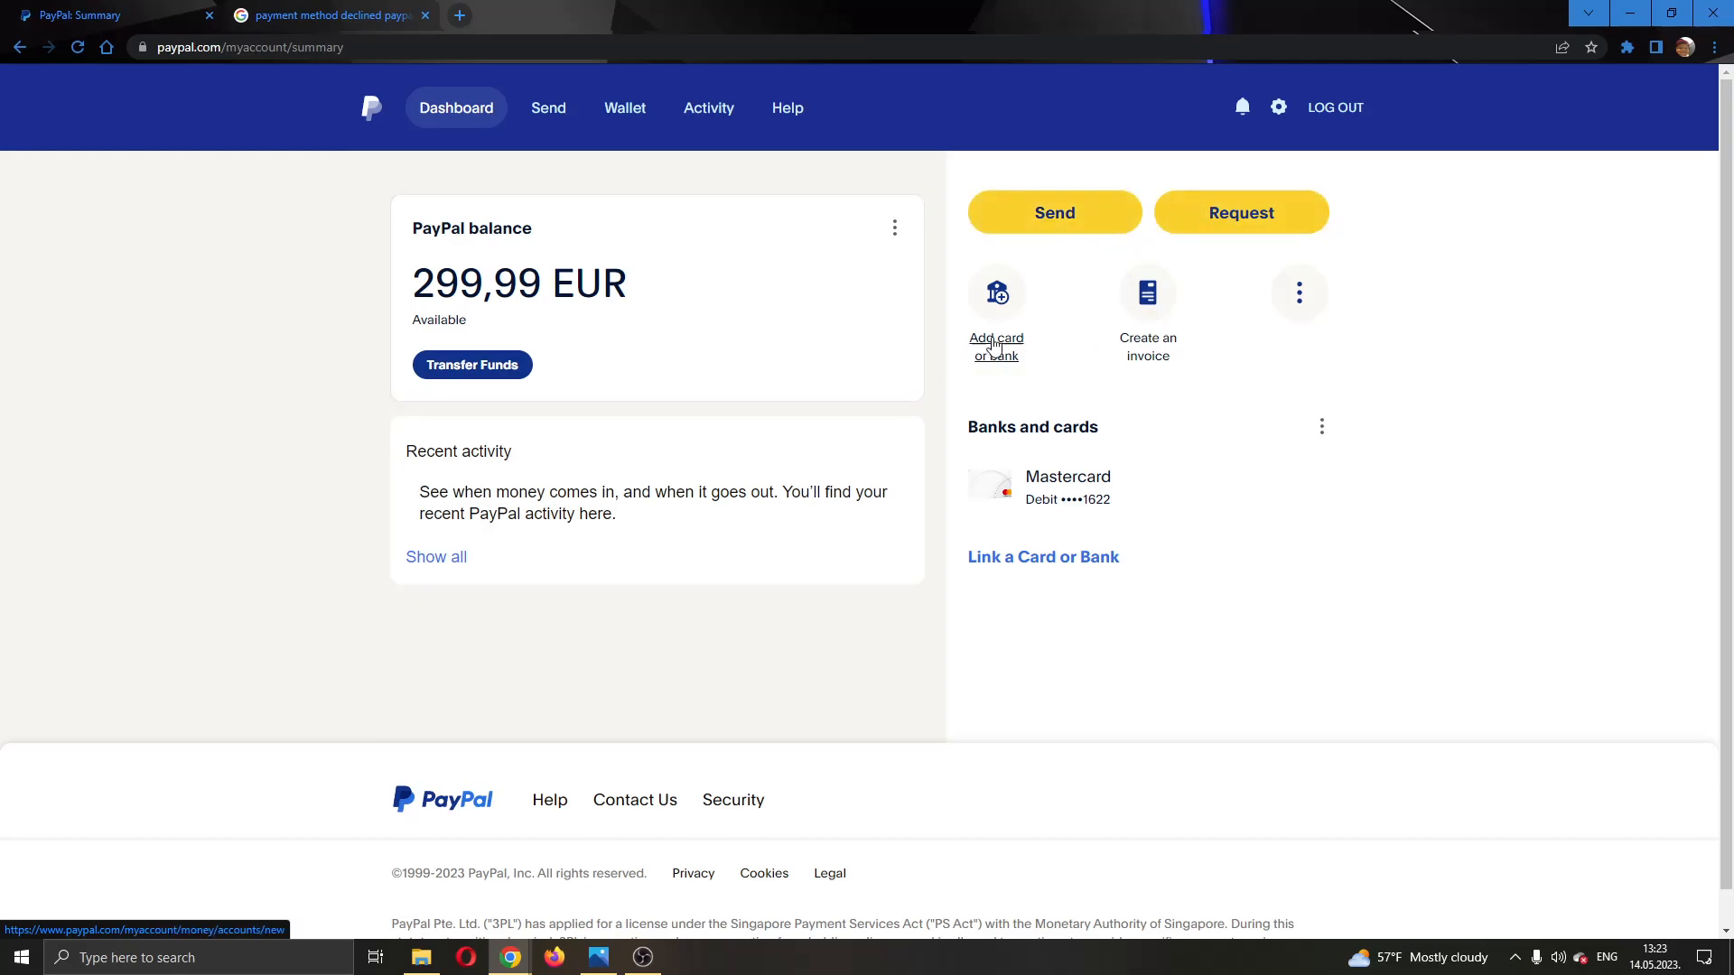
mouse_move(801, 685)
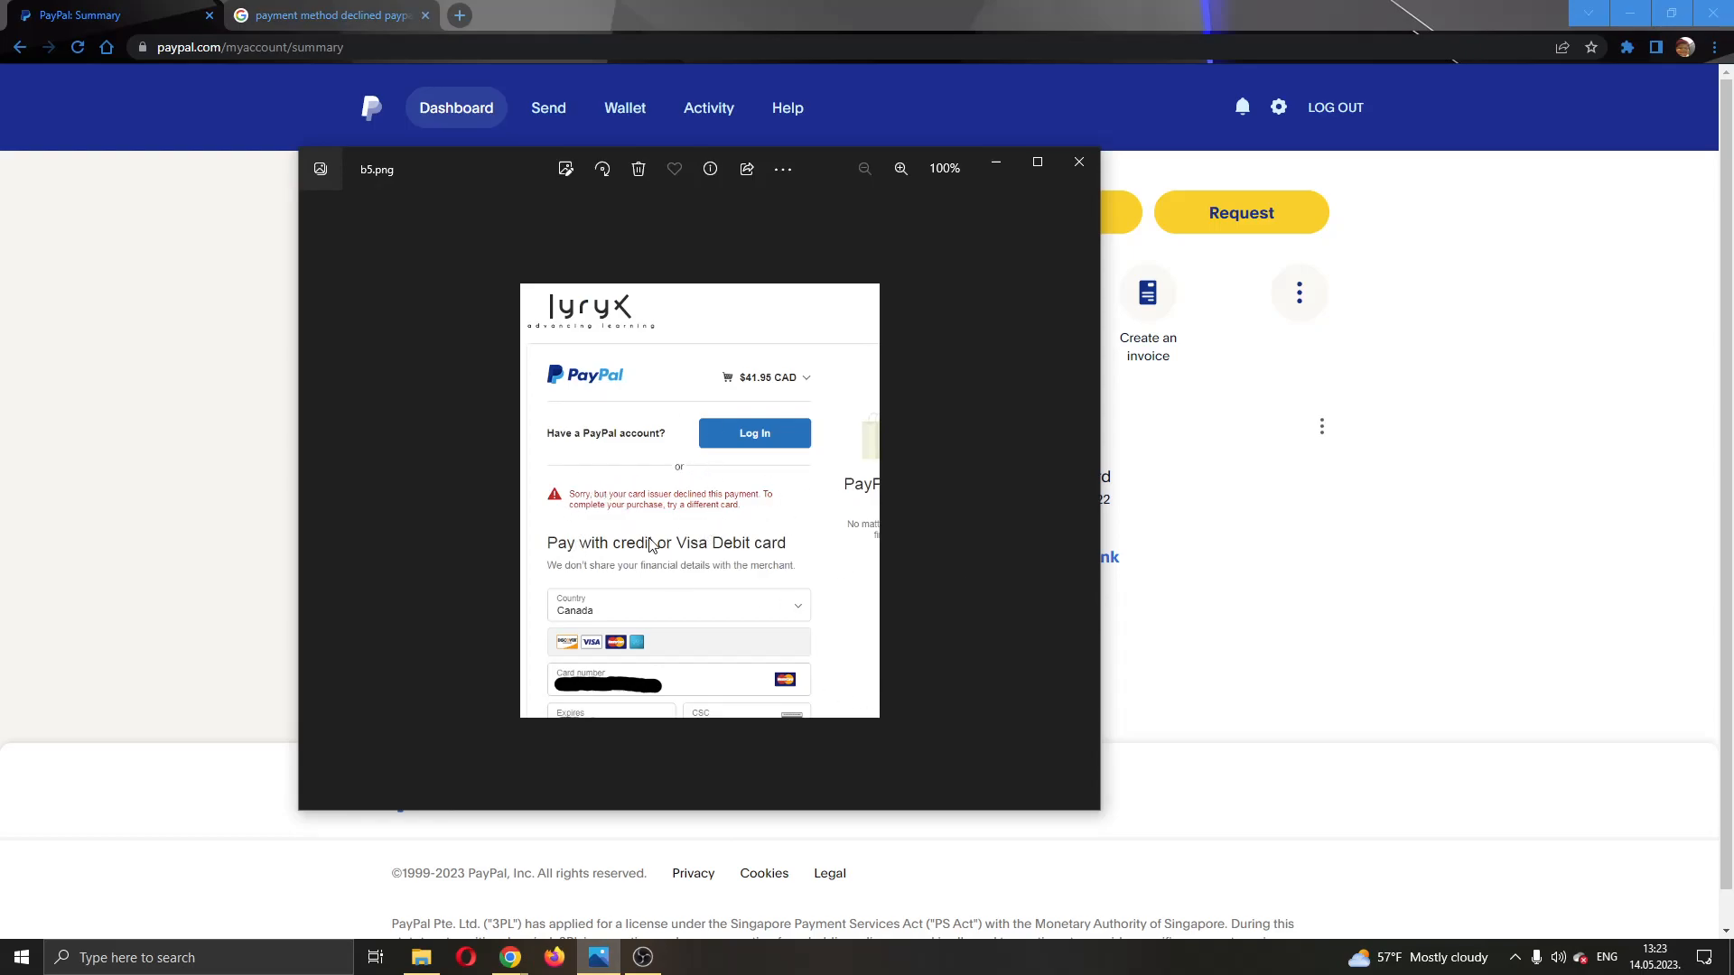
mouse_move(730, 568)
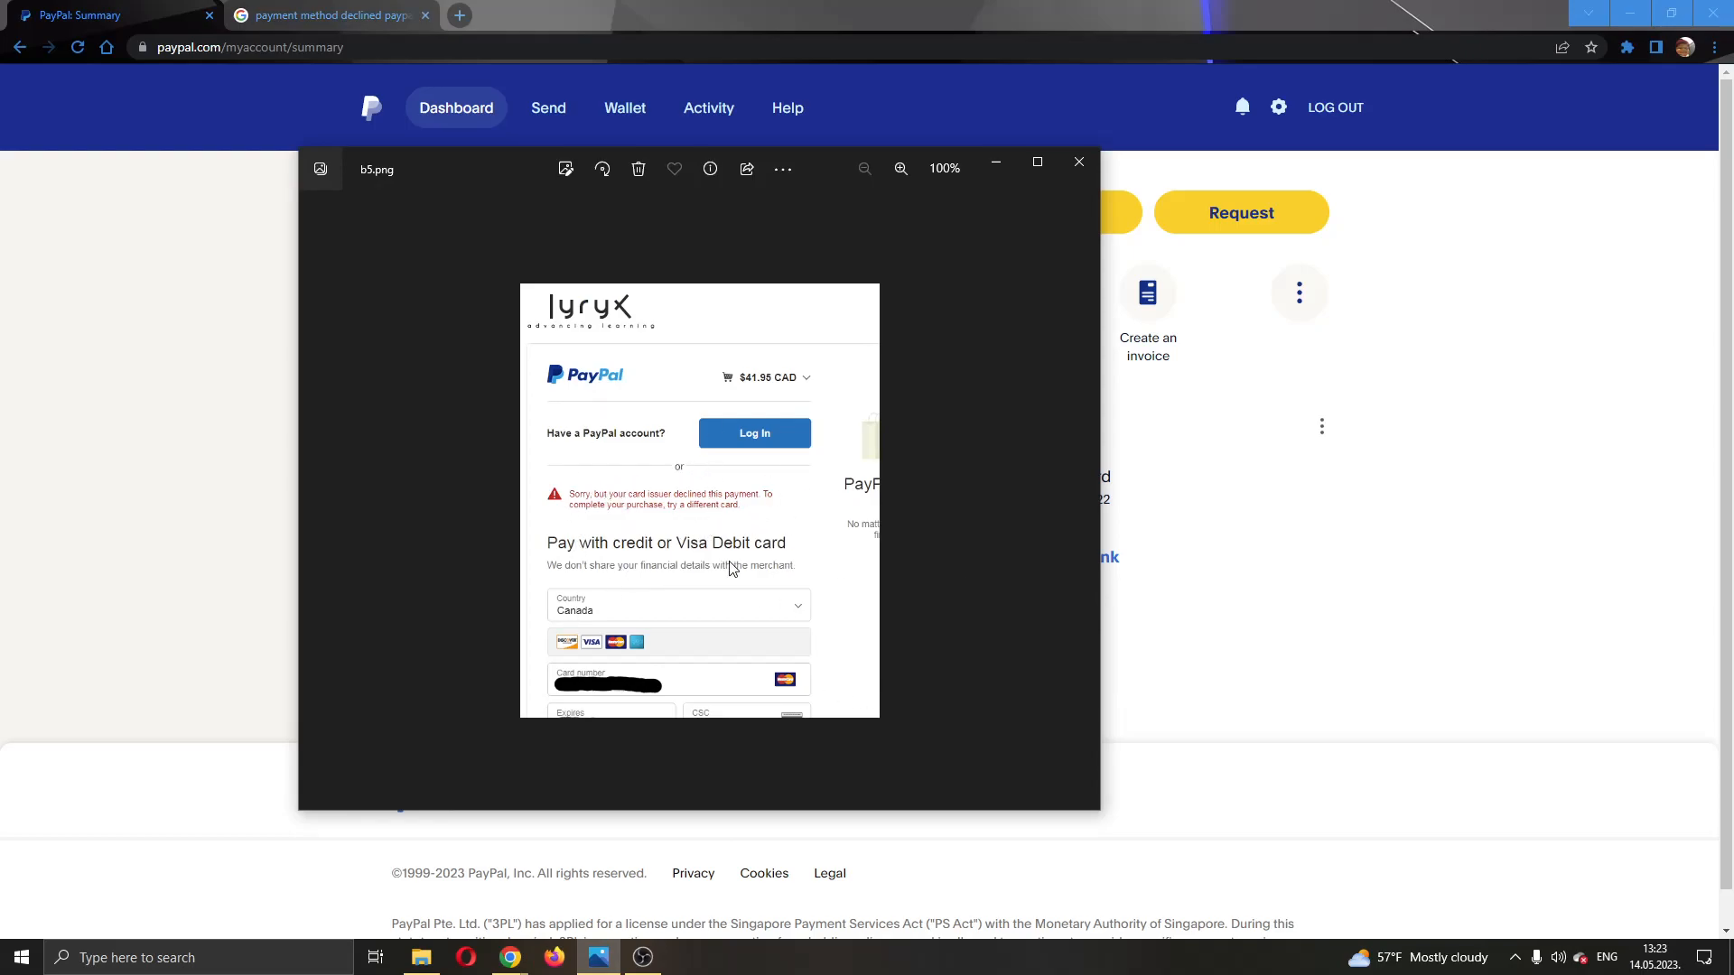
mouse_move(740, 537)
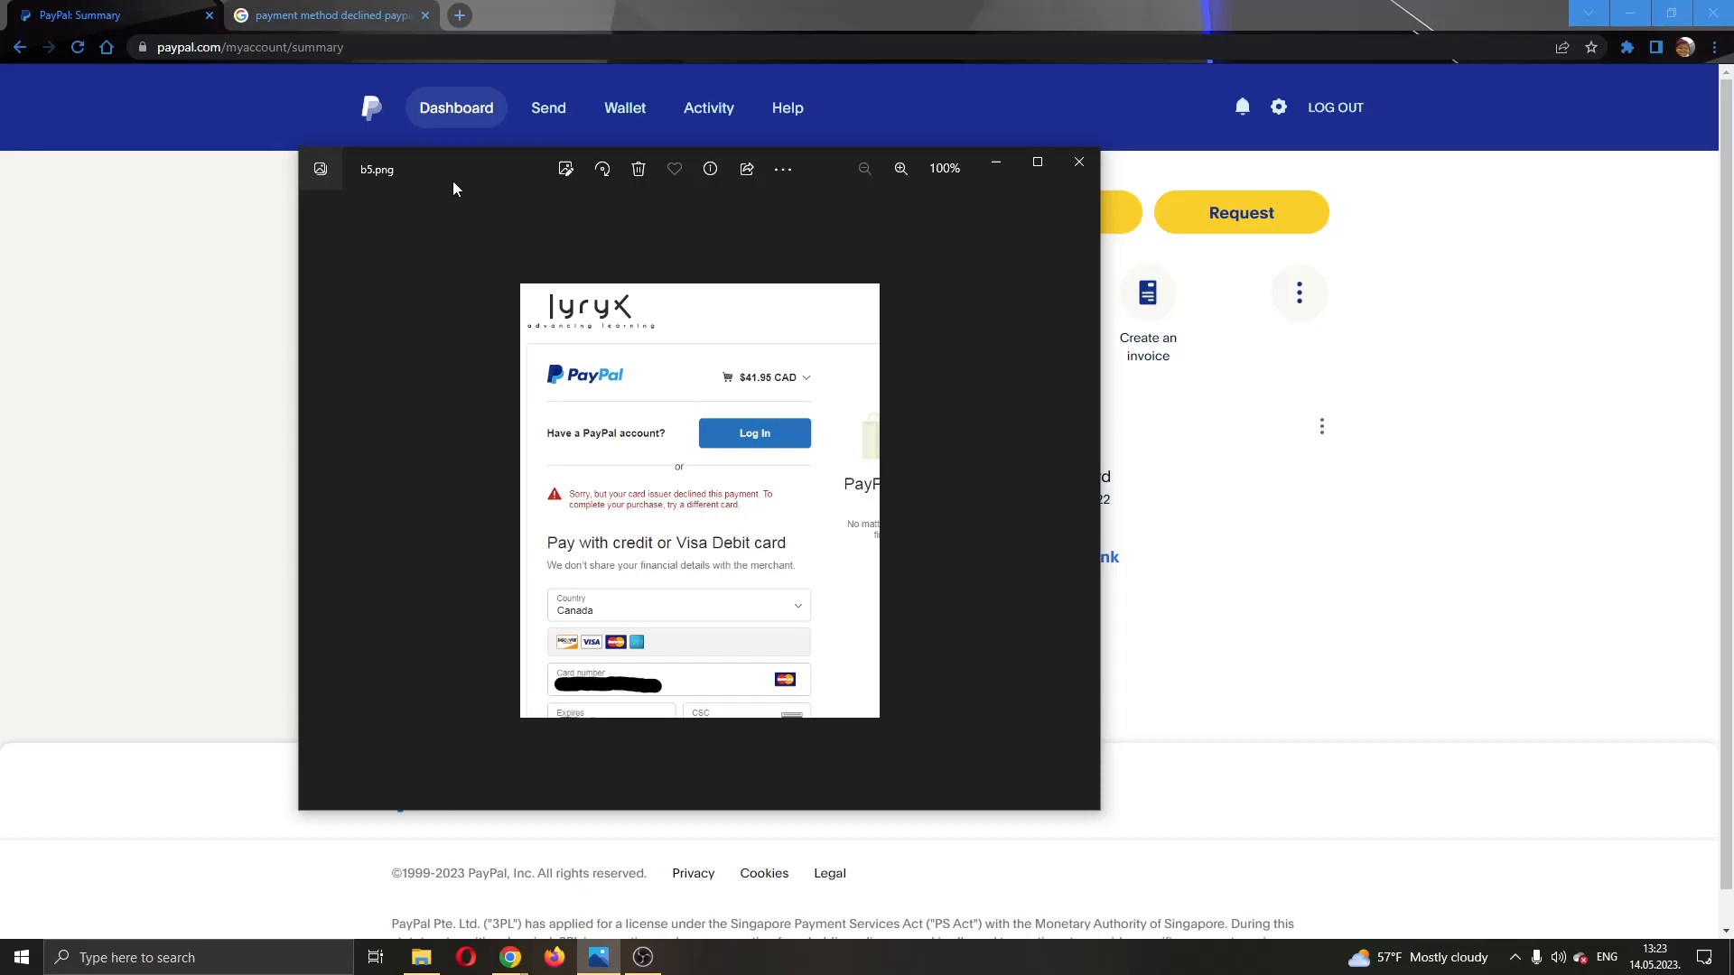
- Close the reopened declined-card screenshot b5.png
click(326, 15)
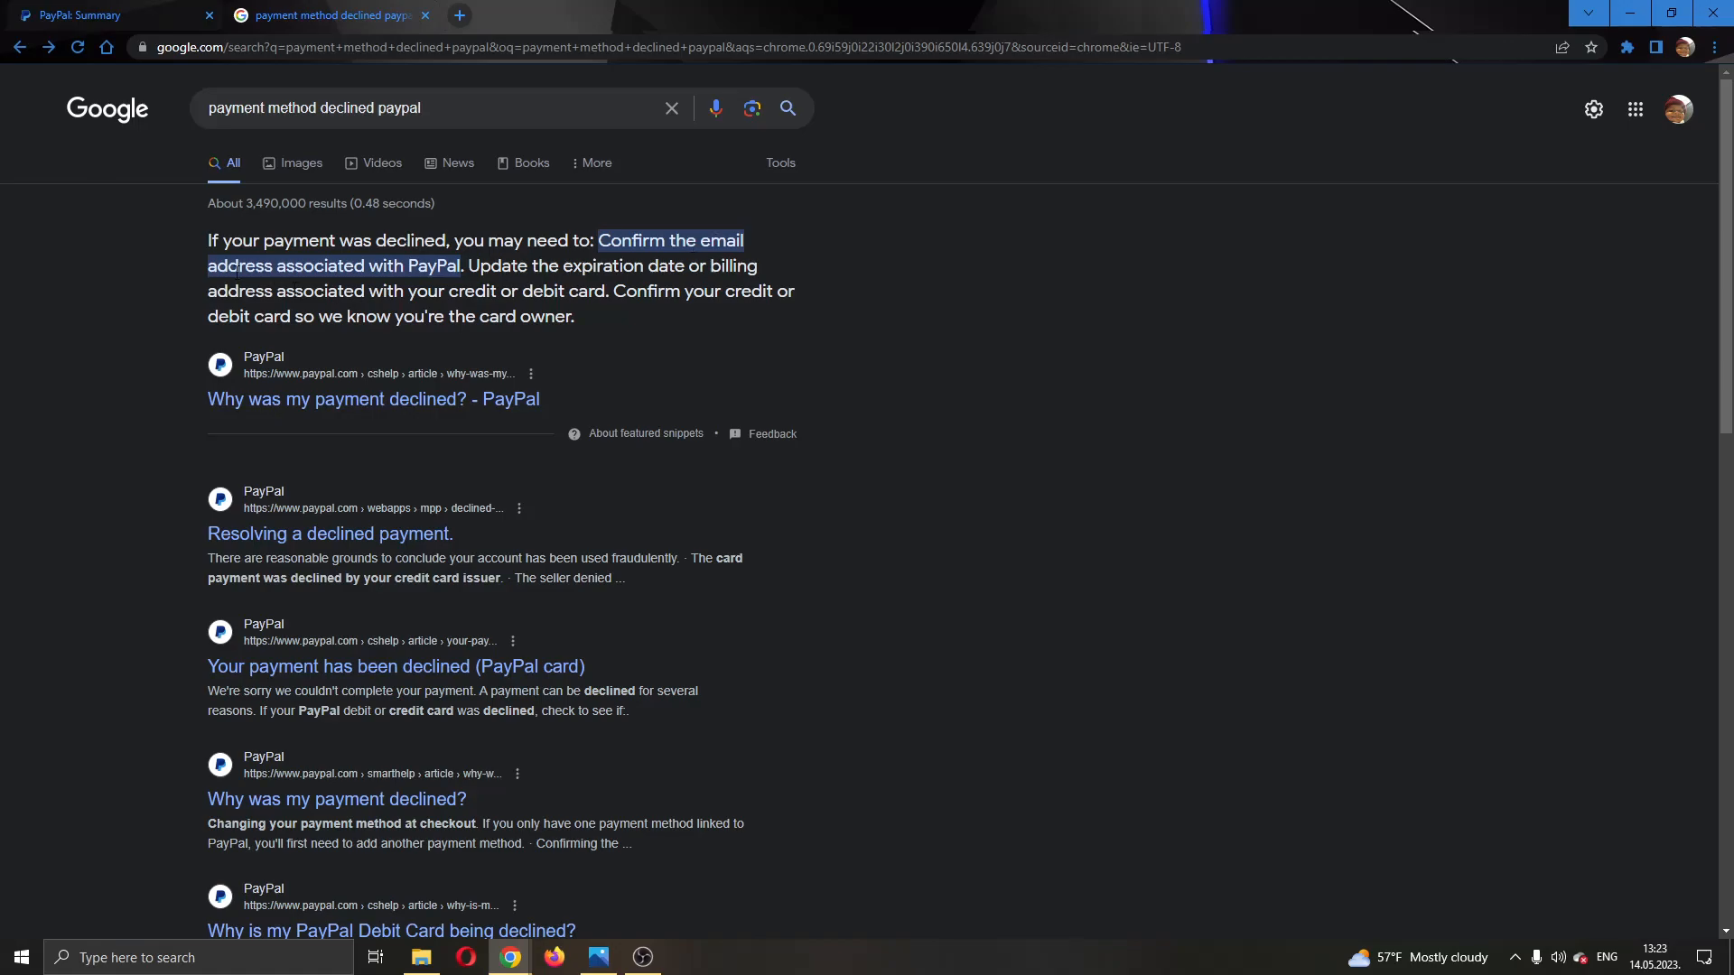
- Return to the PayPal account dashboard from the Google results
click(78, 15)
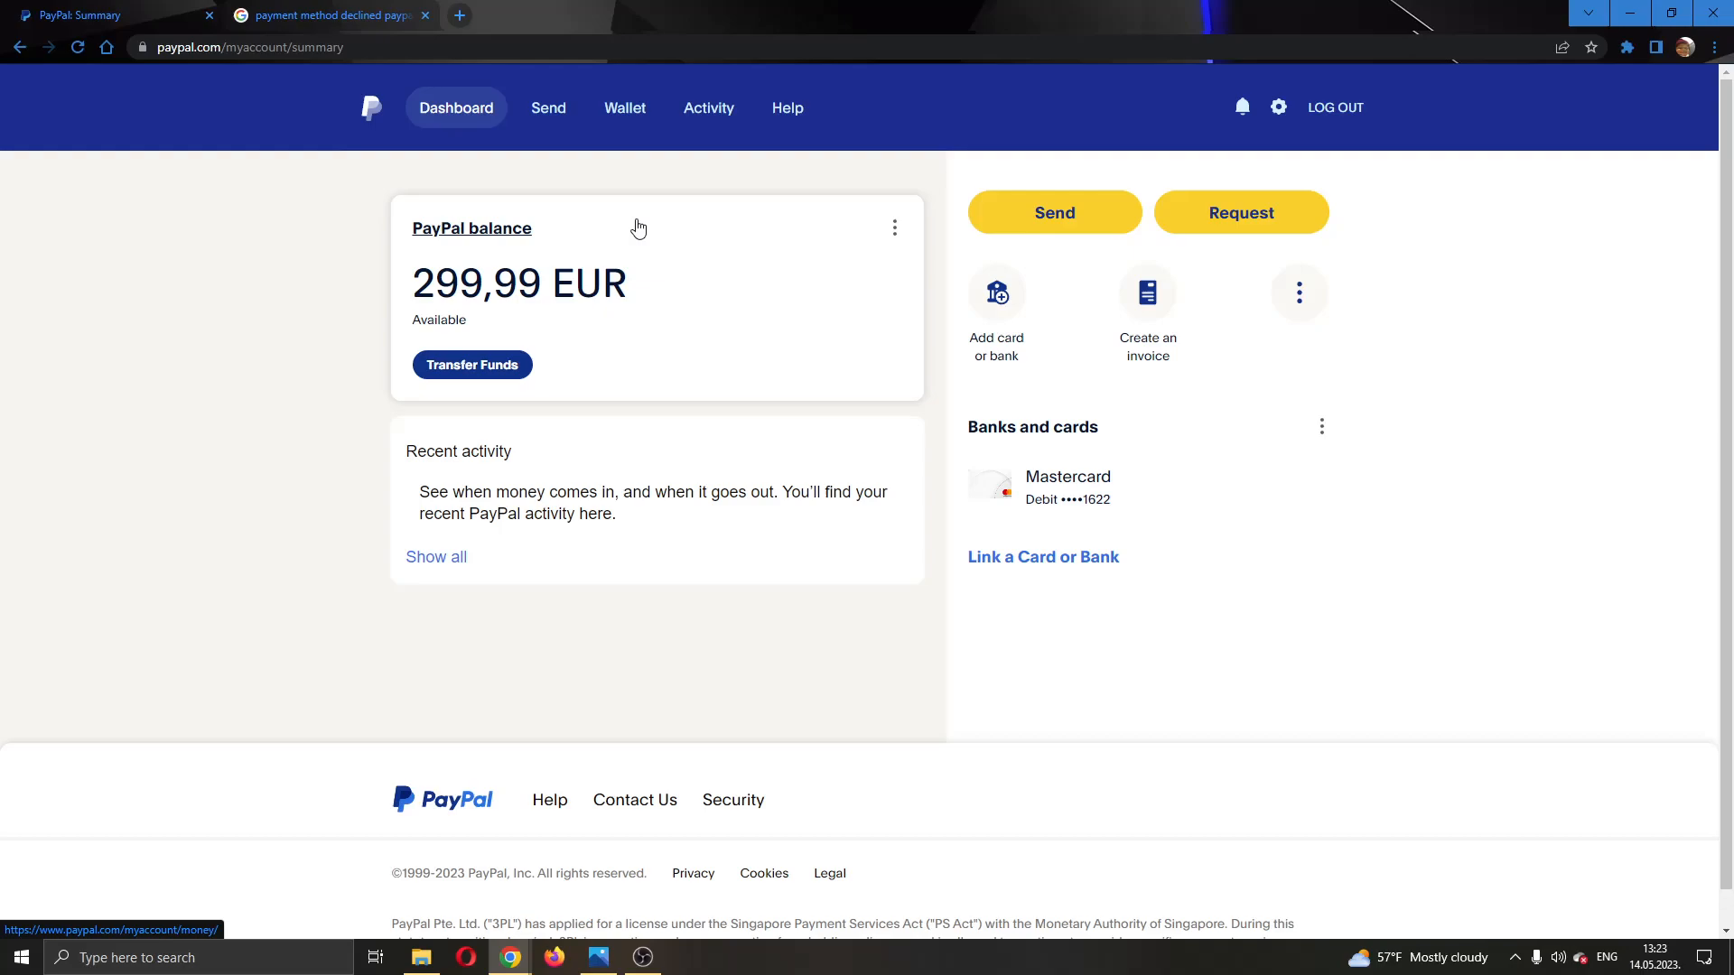
mouse_move(807, 443)
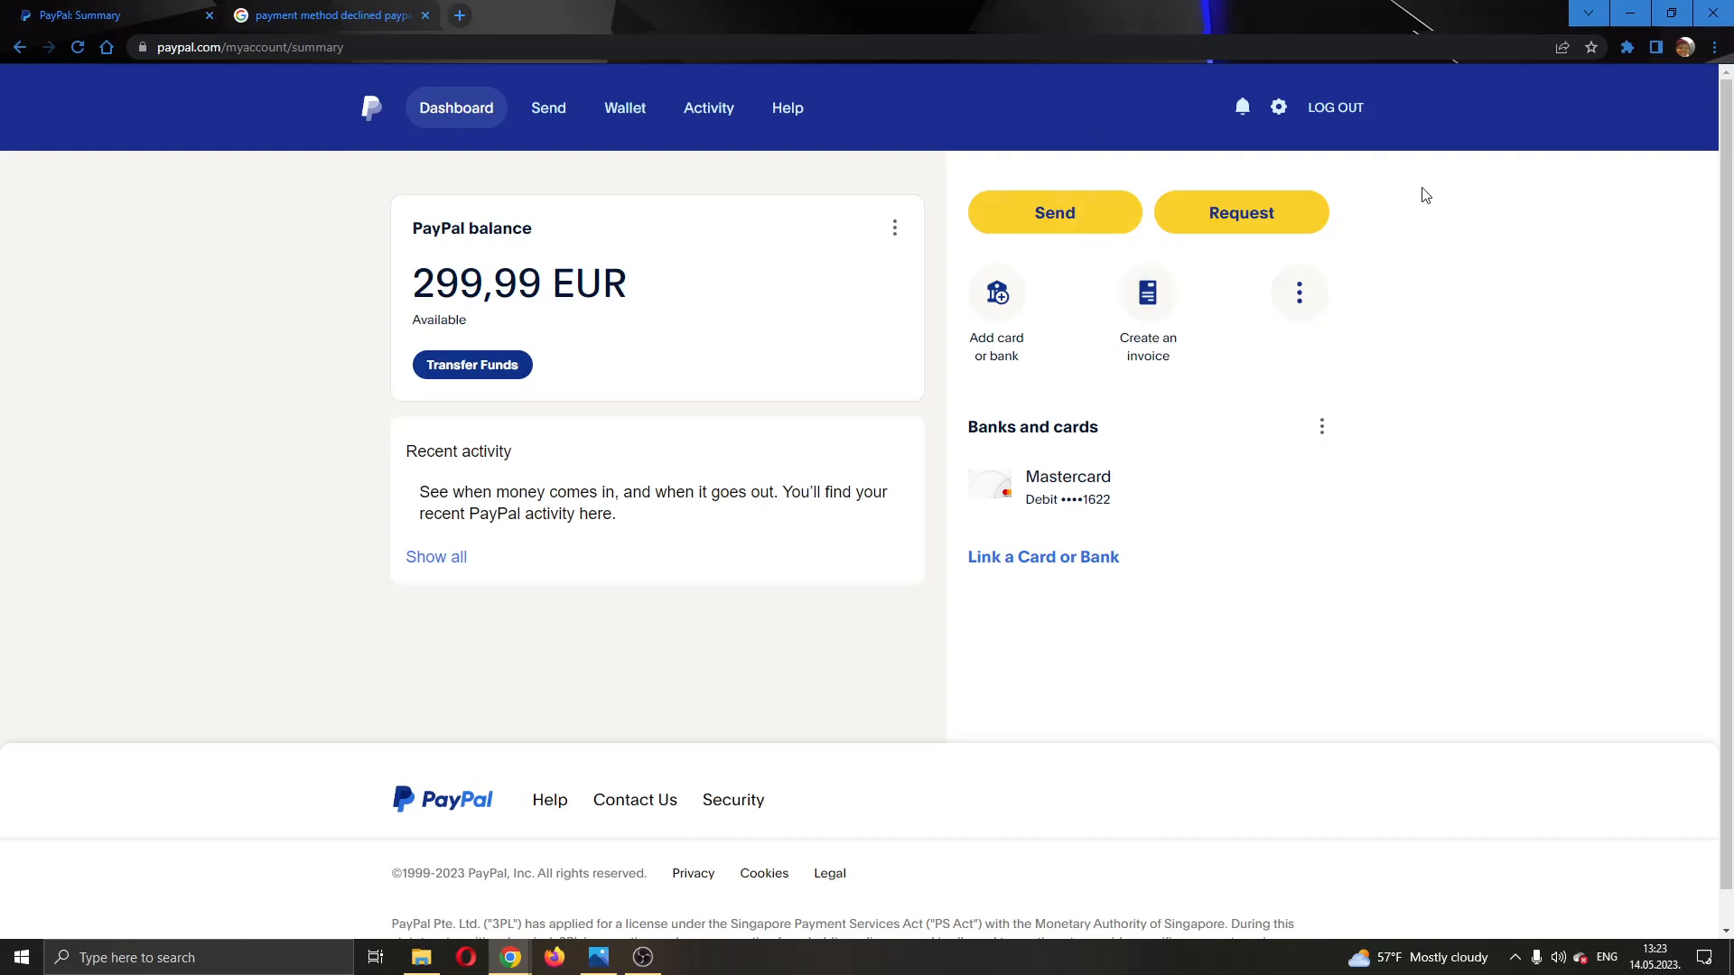
mouse_move(1248, 156)
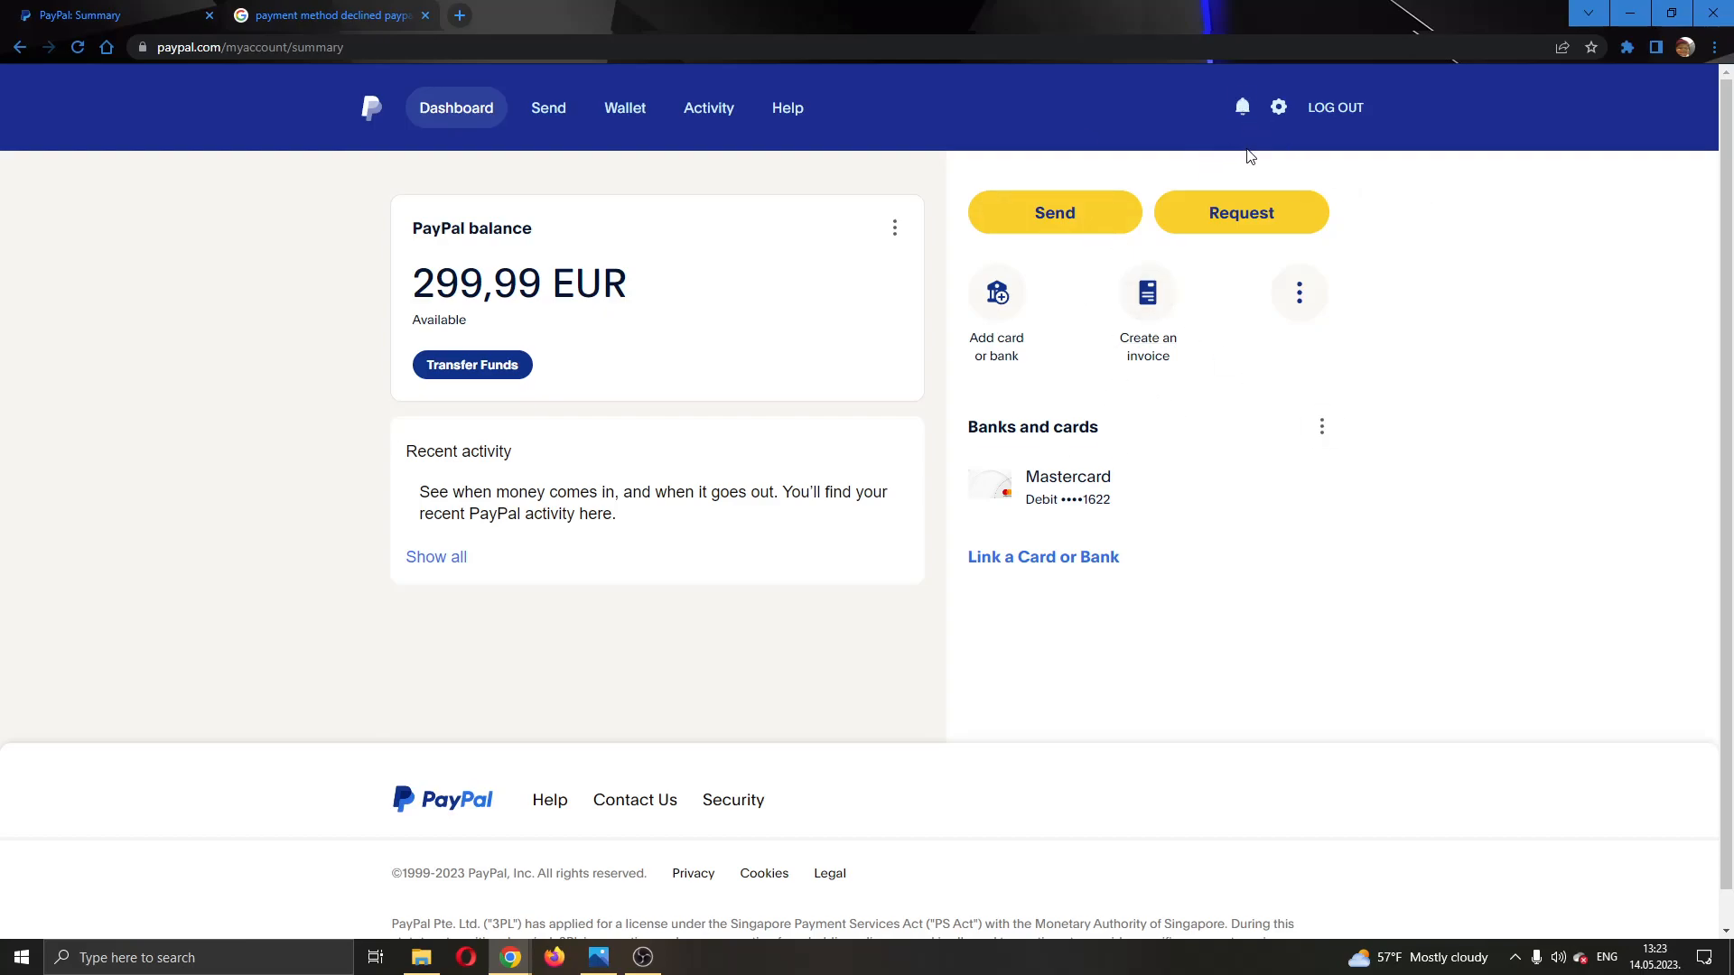
mouse_move(960, 162)
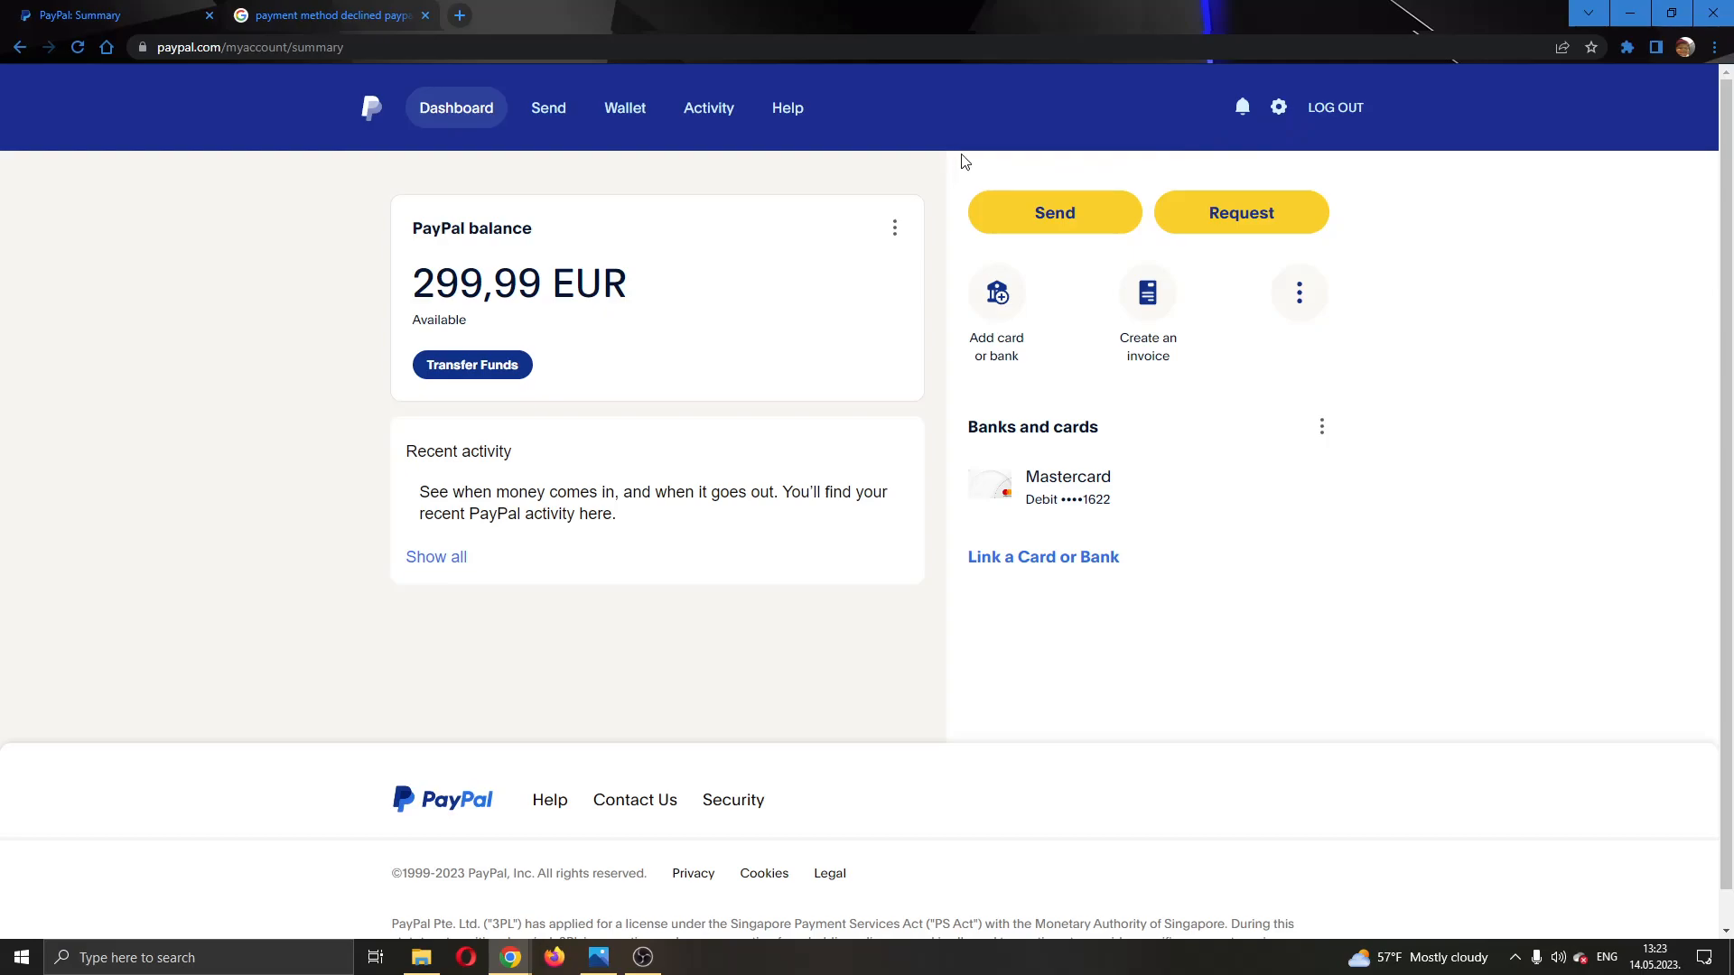
mouse_move(808, 108)
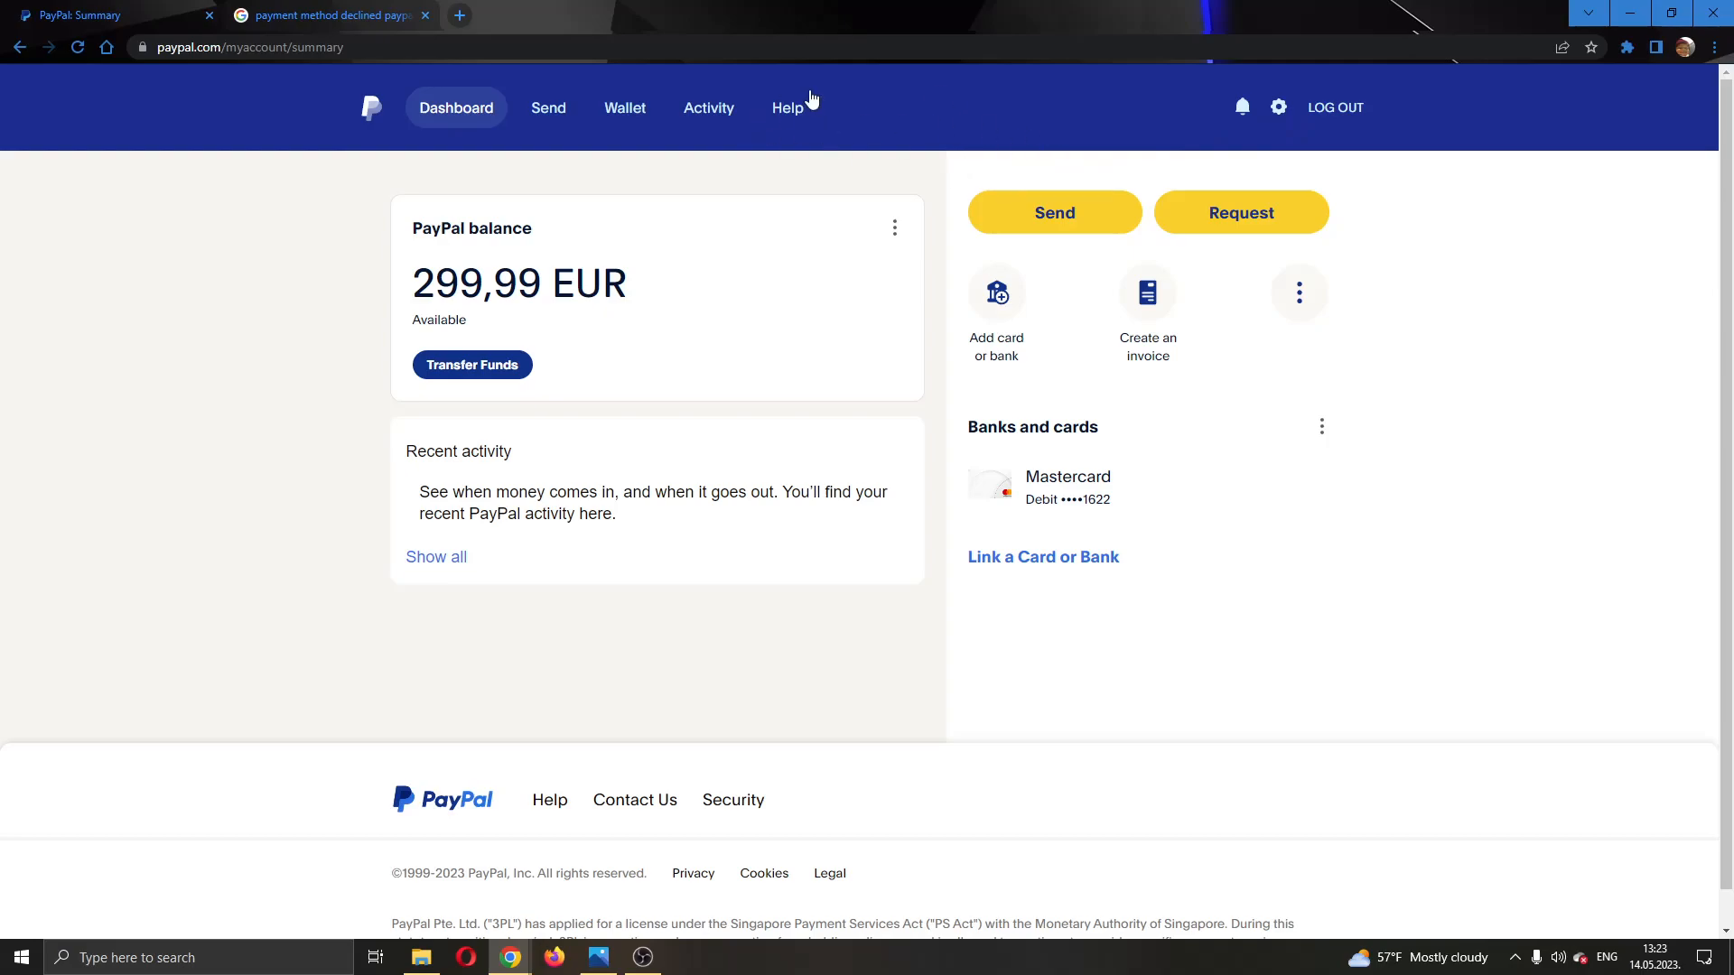
mouse_move(1006, 154)
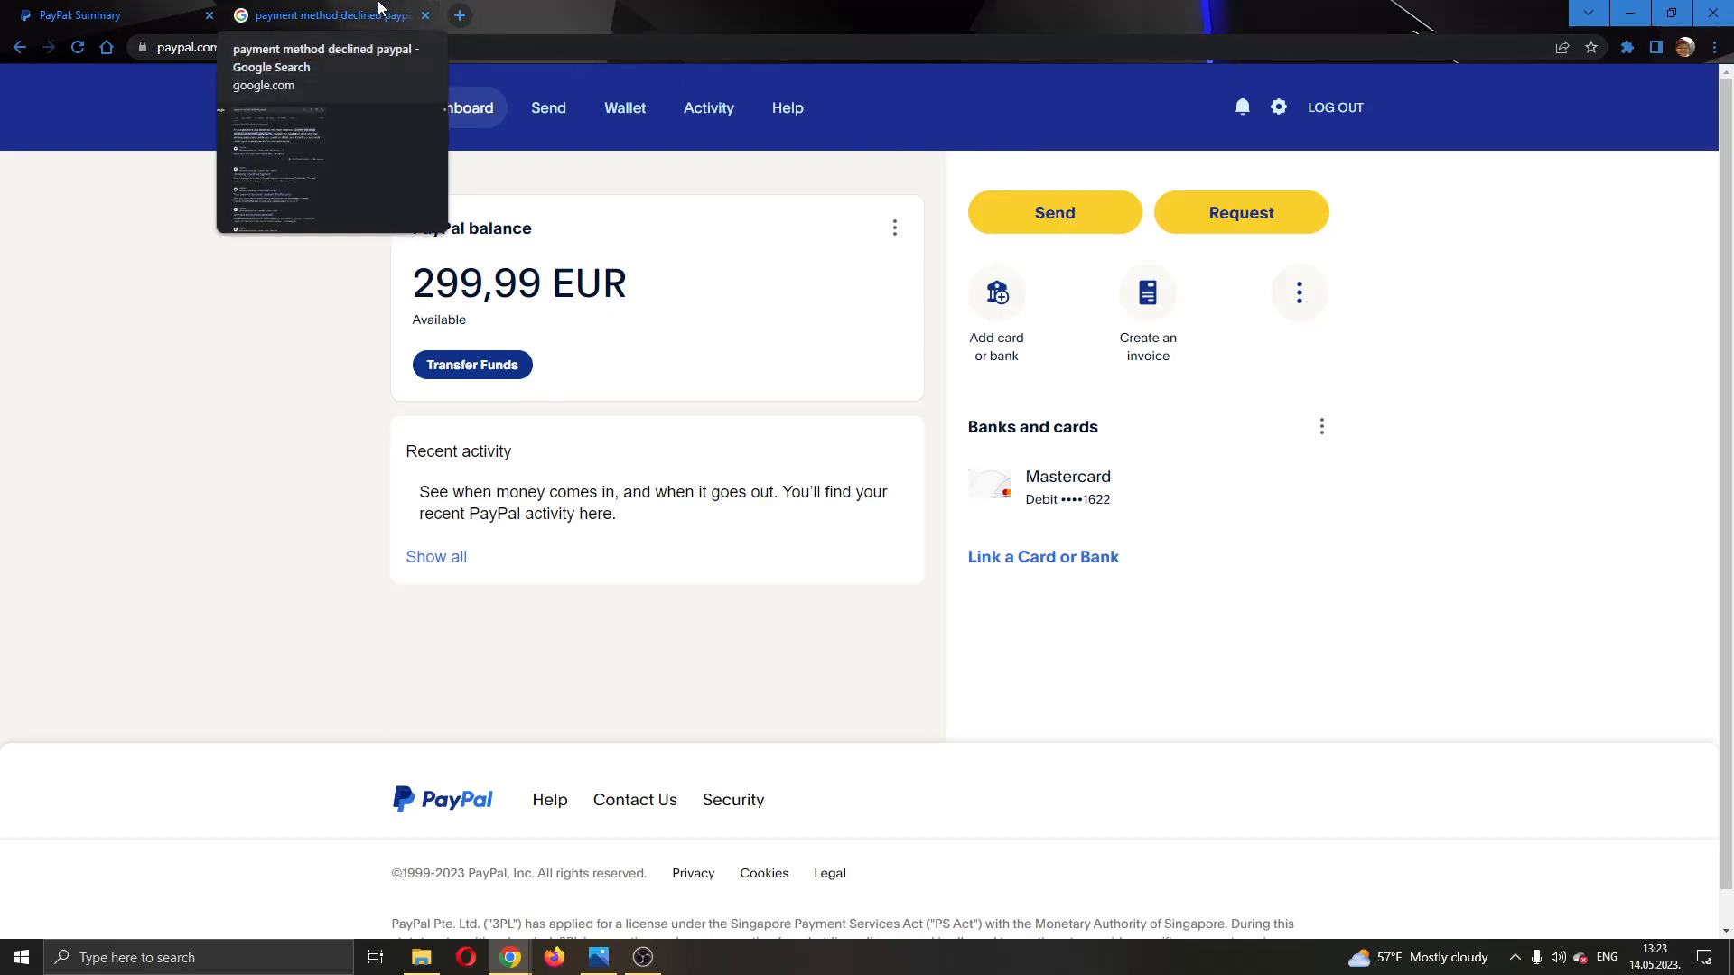
mouse_move(1220, 504)
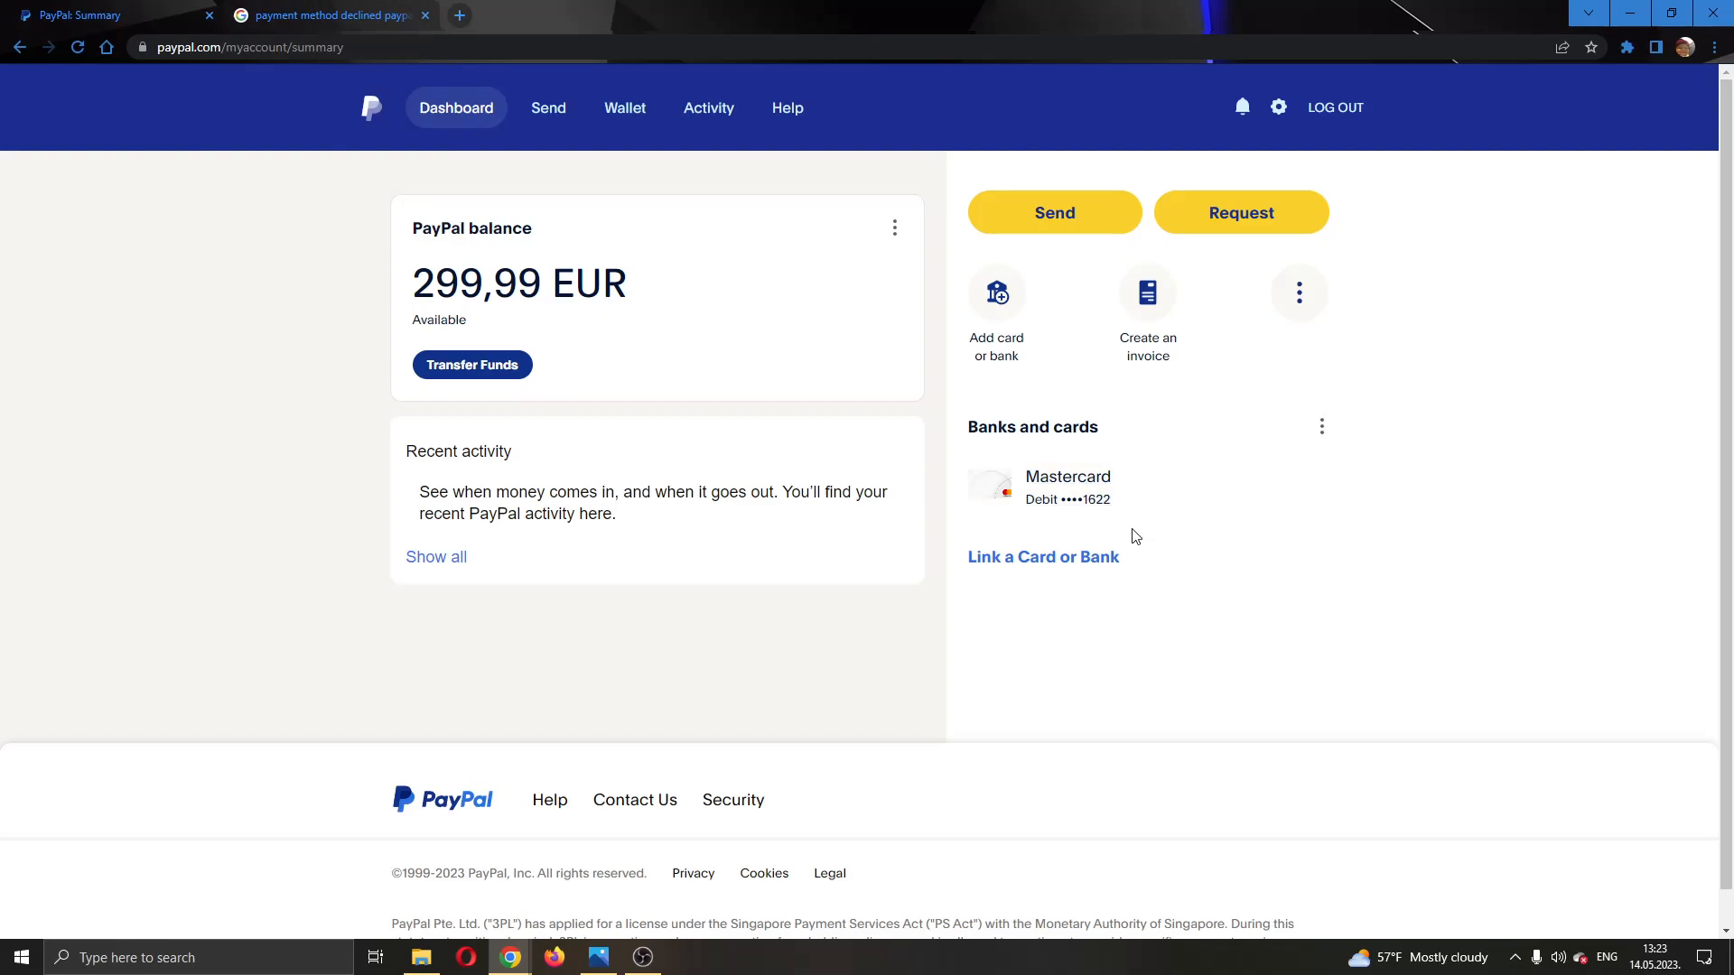
mouse_move(1067, 492)
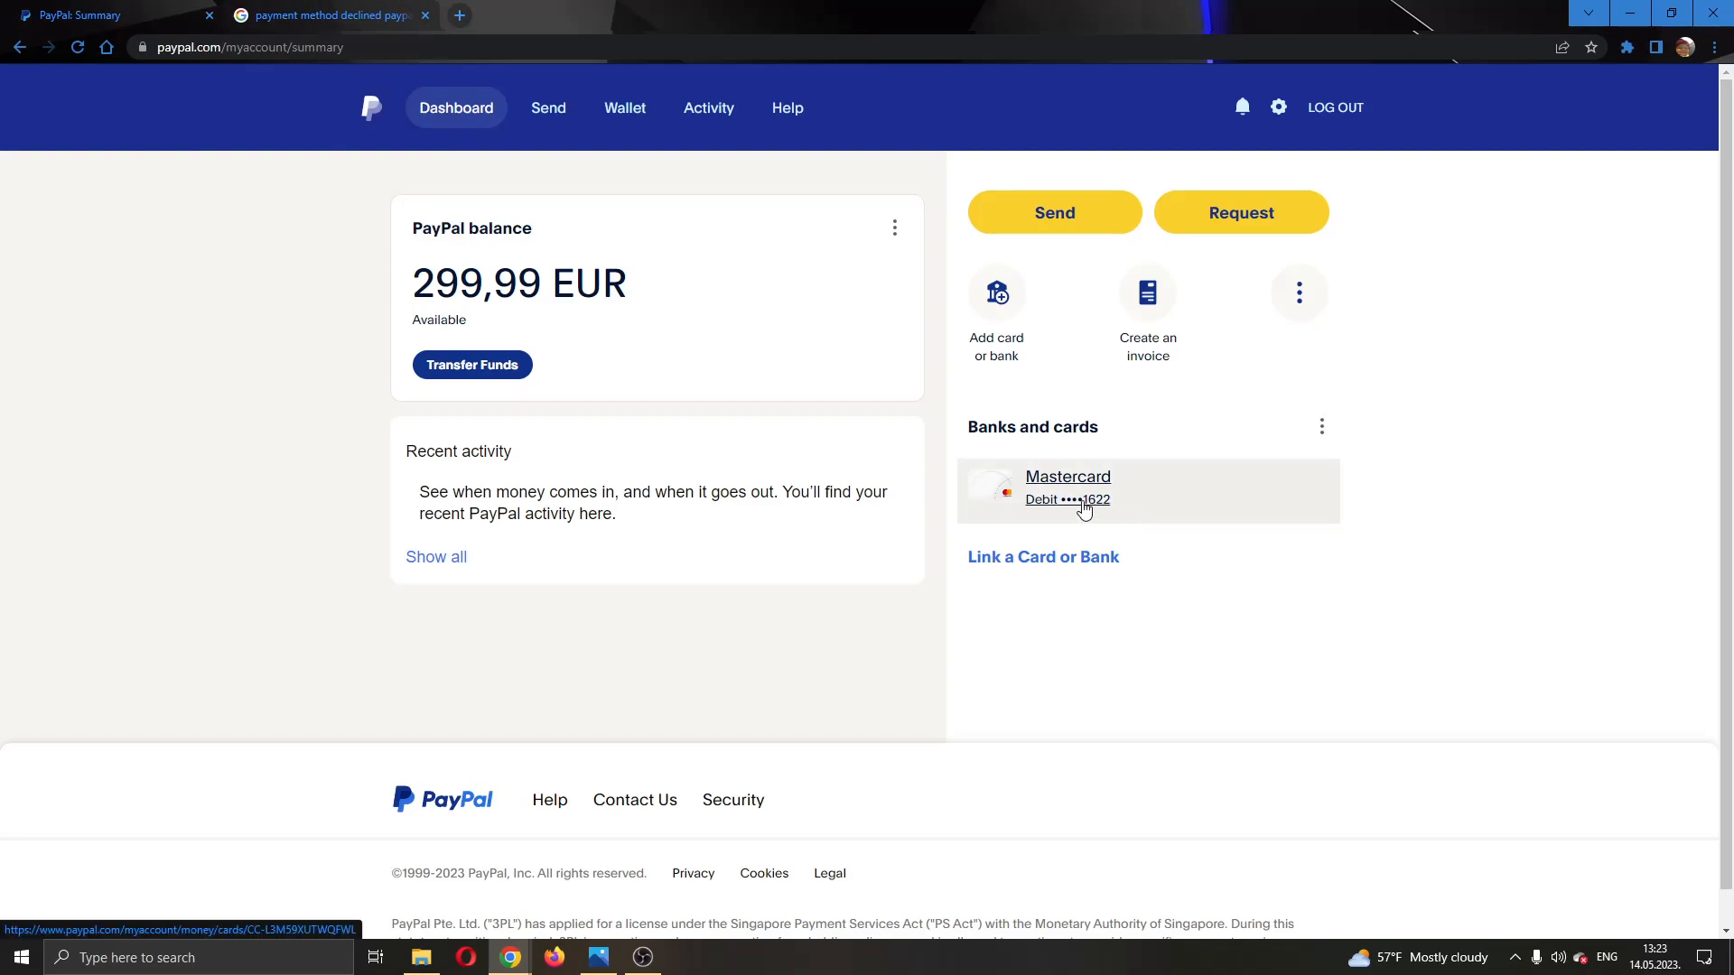
mouse_move(1147, 524)
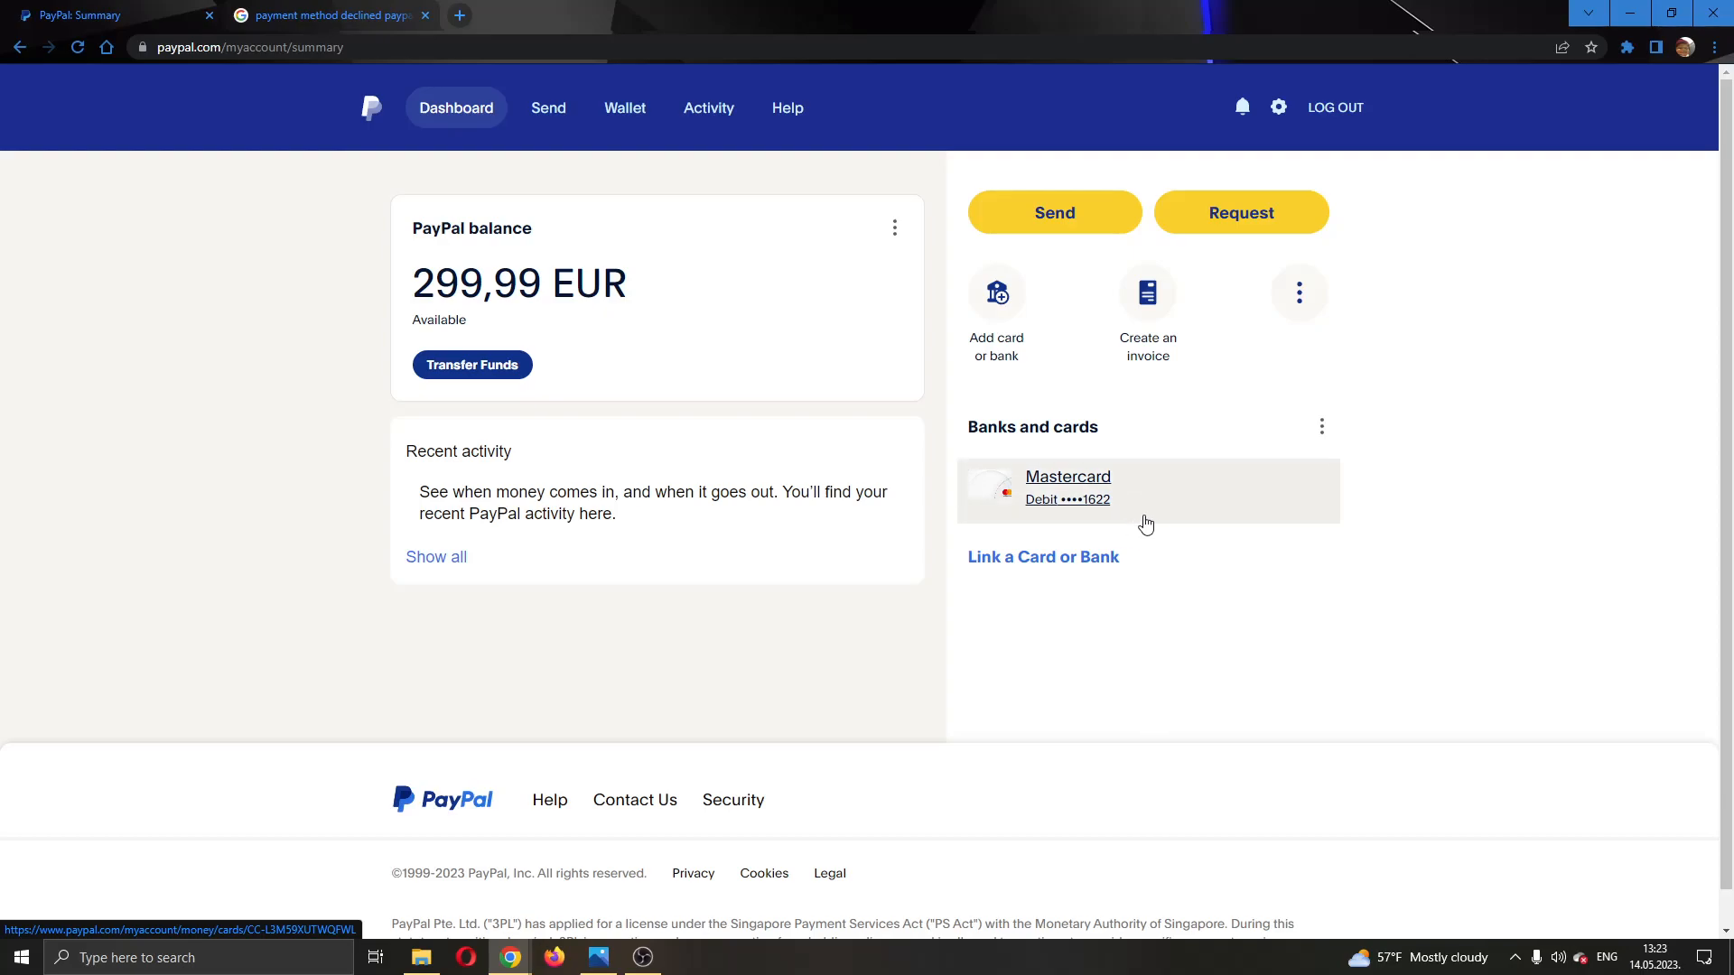
mouse_move(1211, 526)
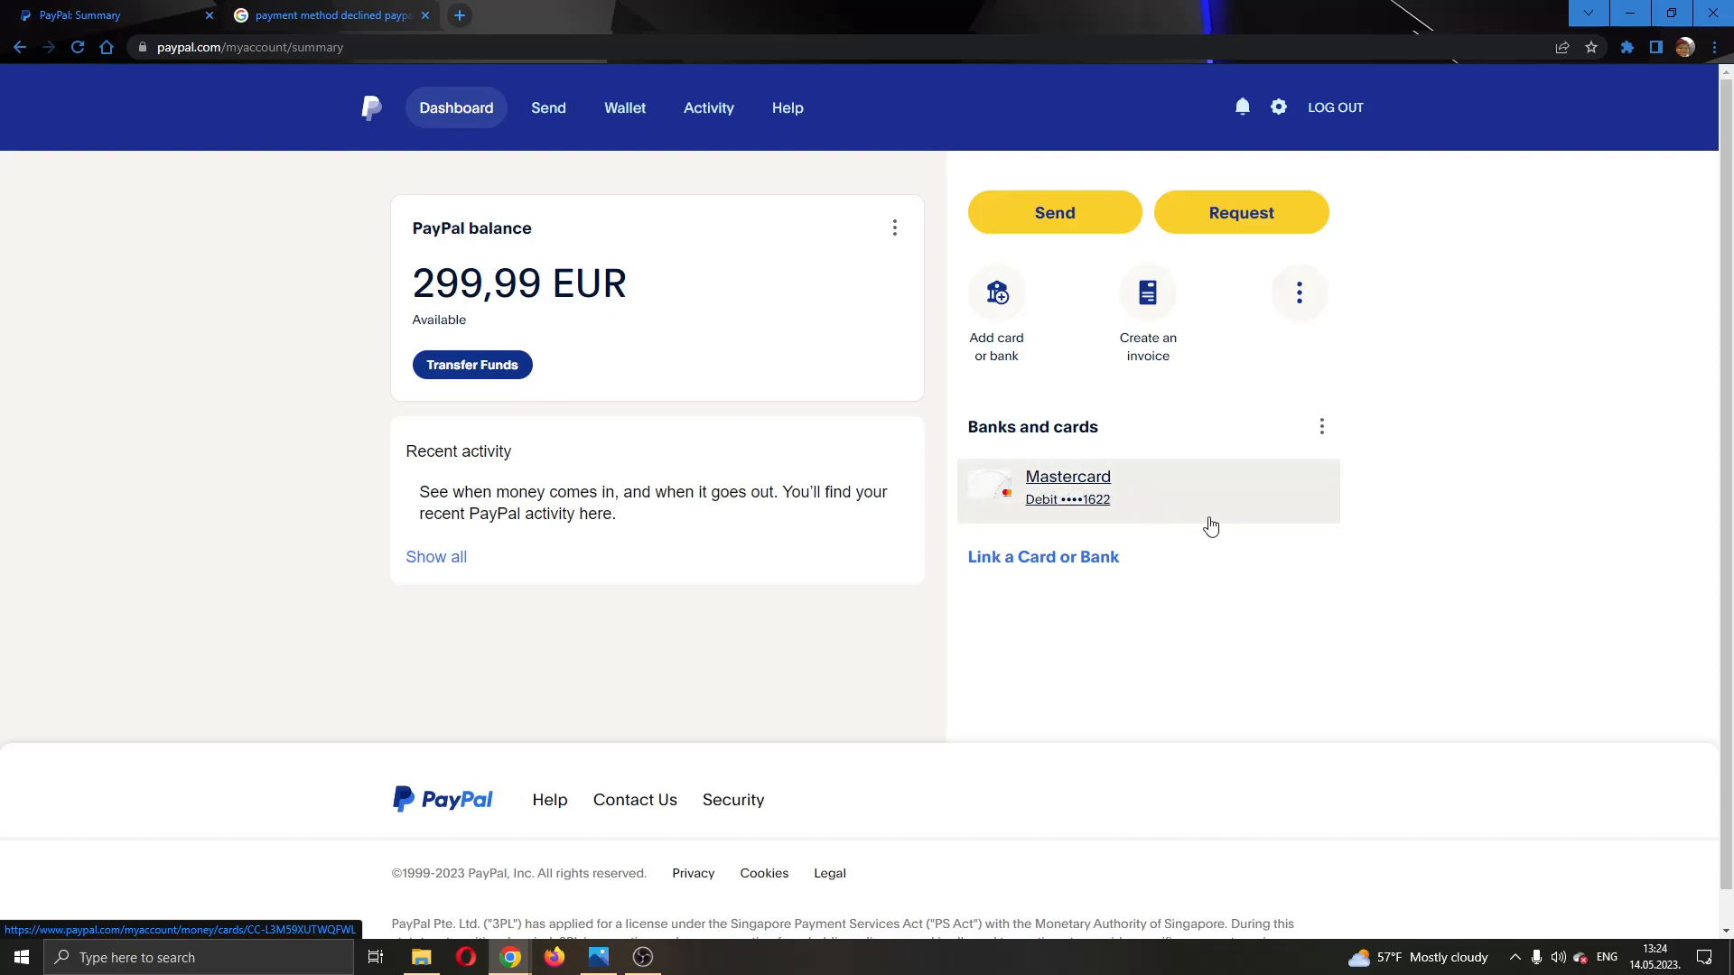
mouse_move(1037, 404)
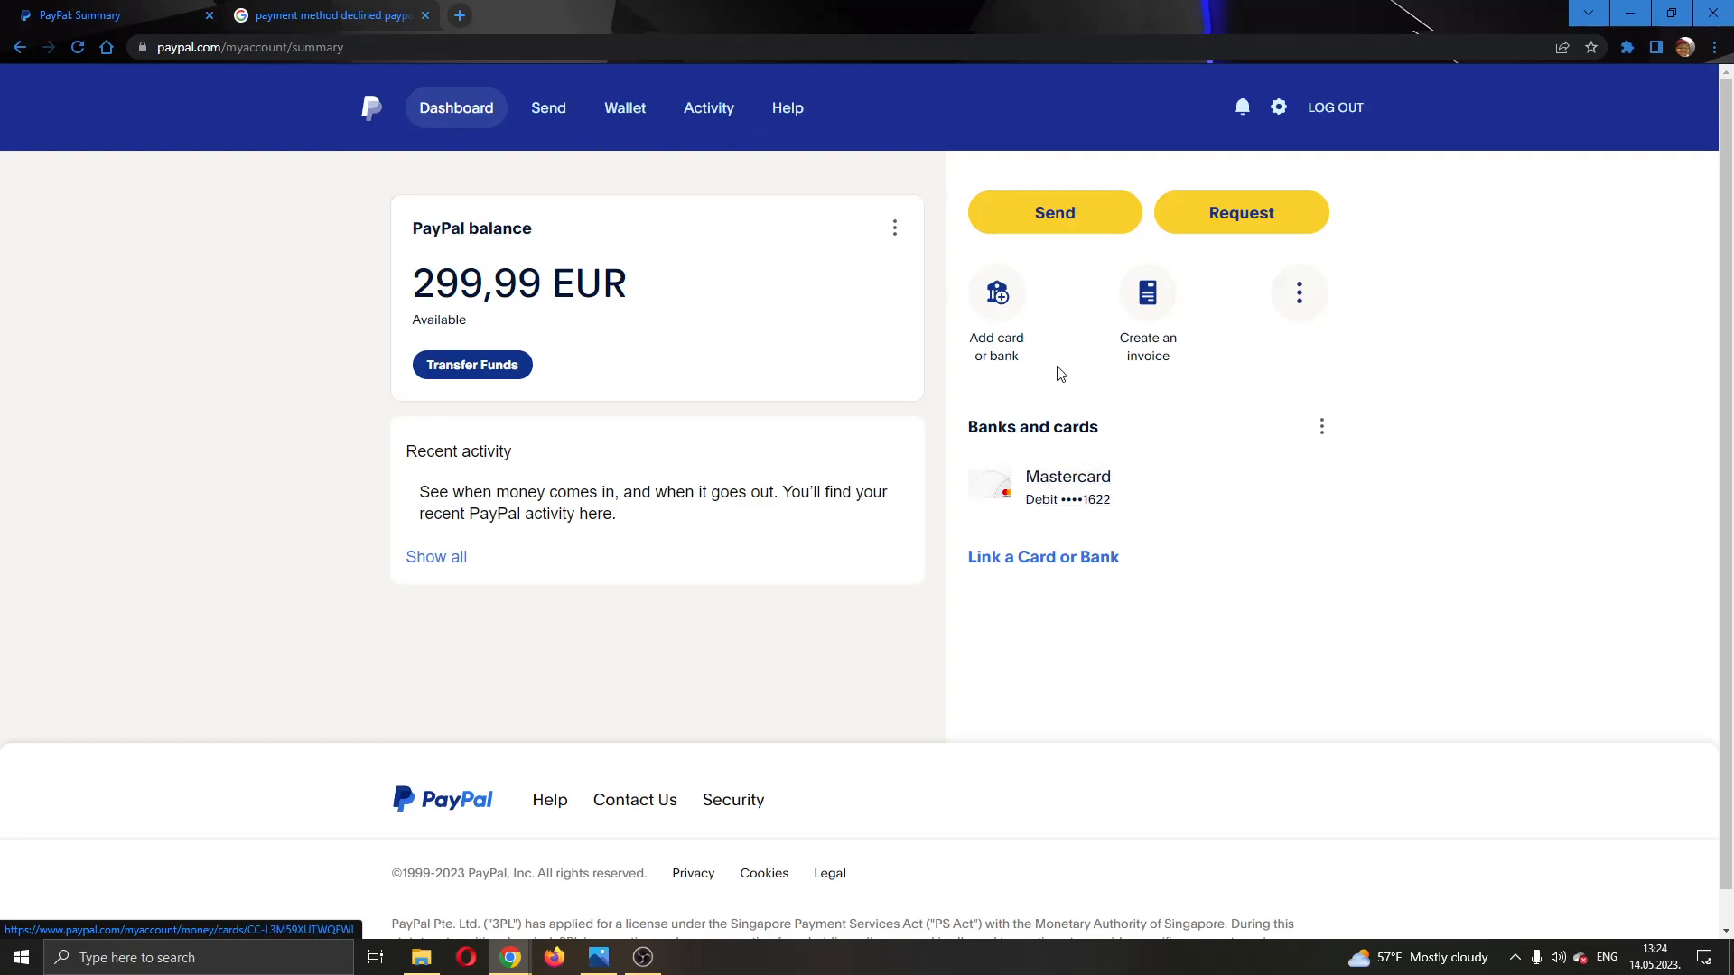
mouse_move(1044, 380)
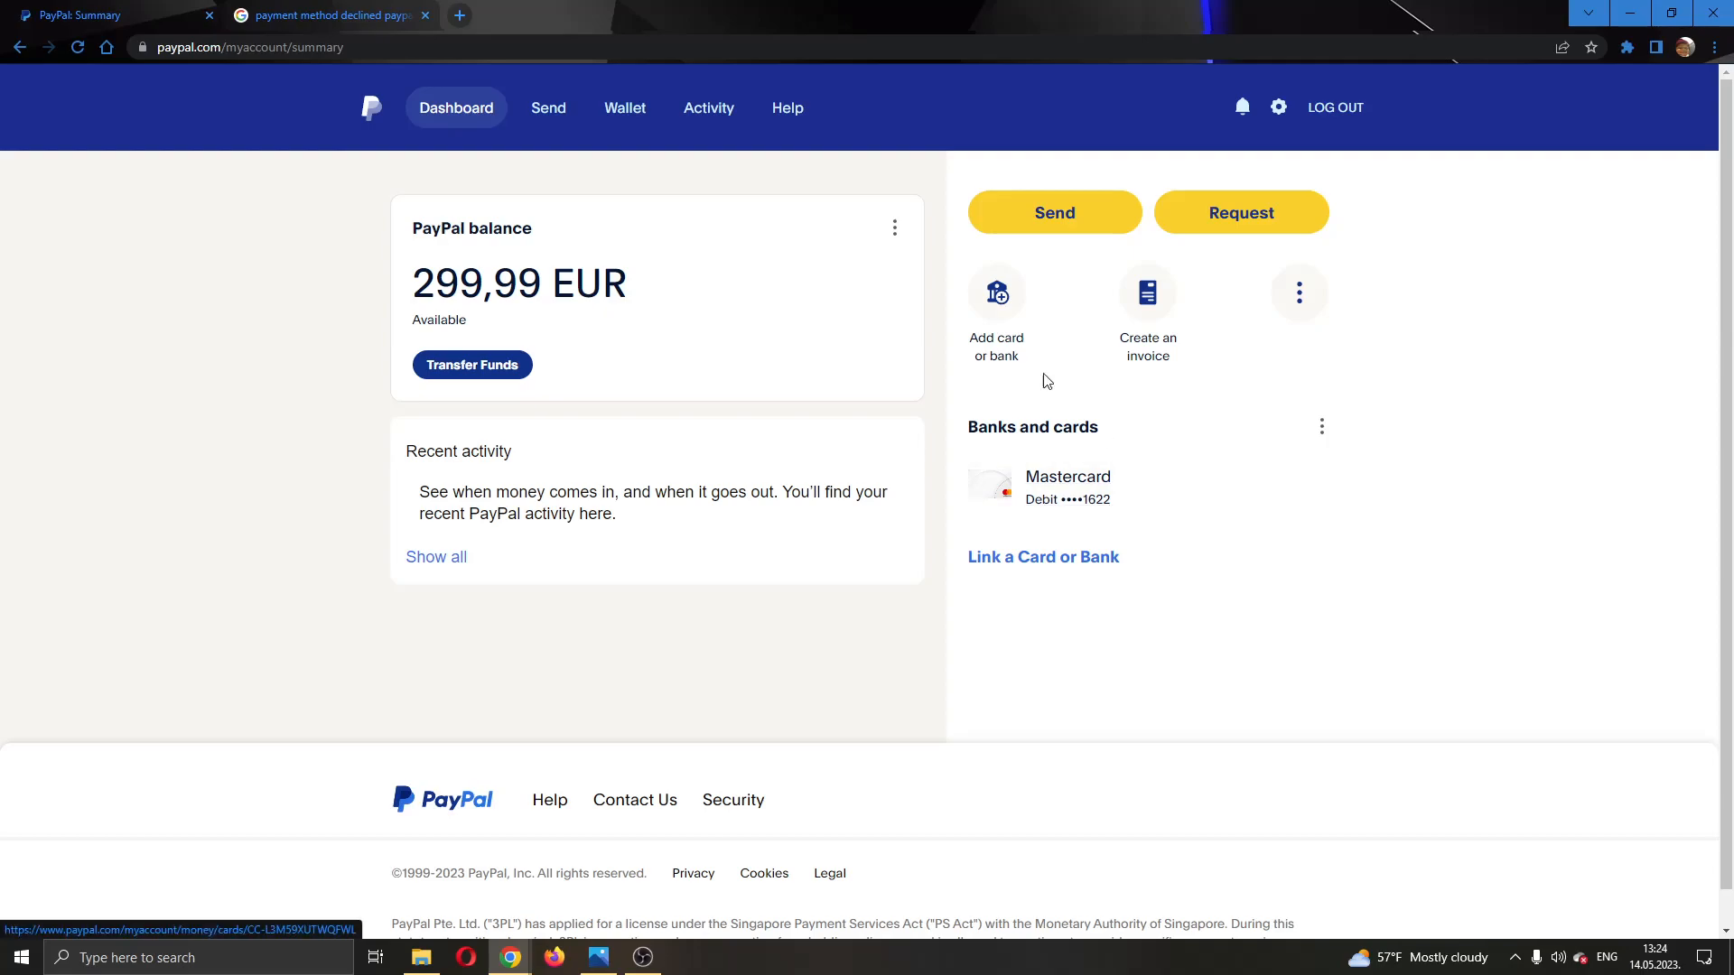
mouse_move(1067, 448)
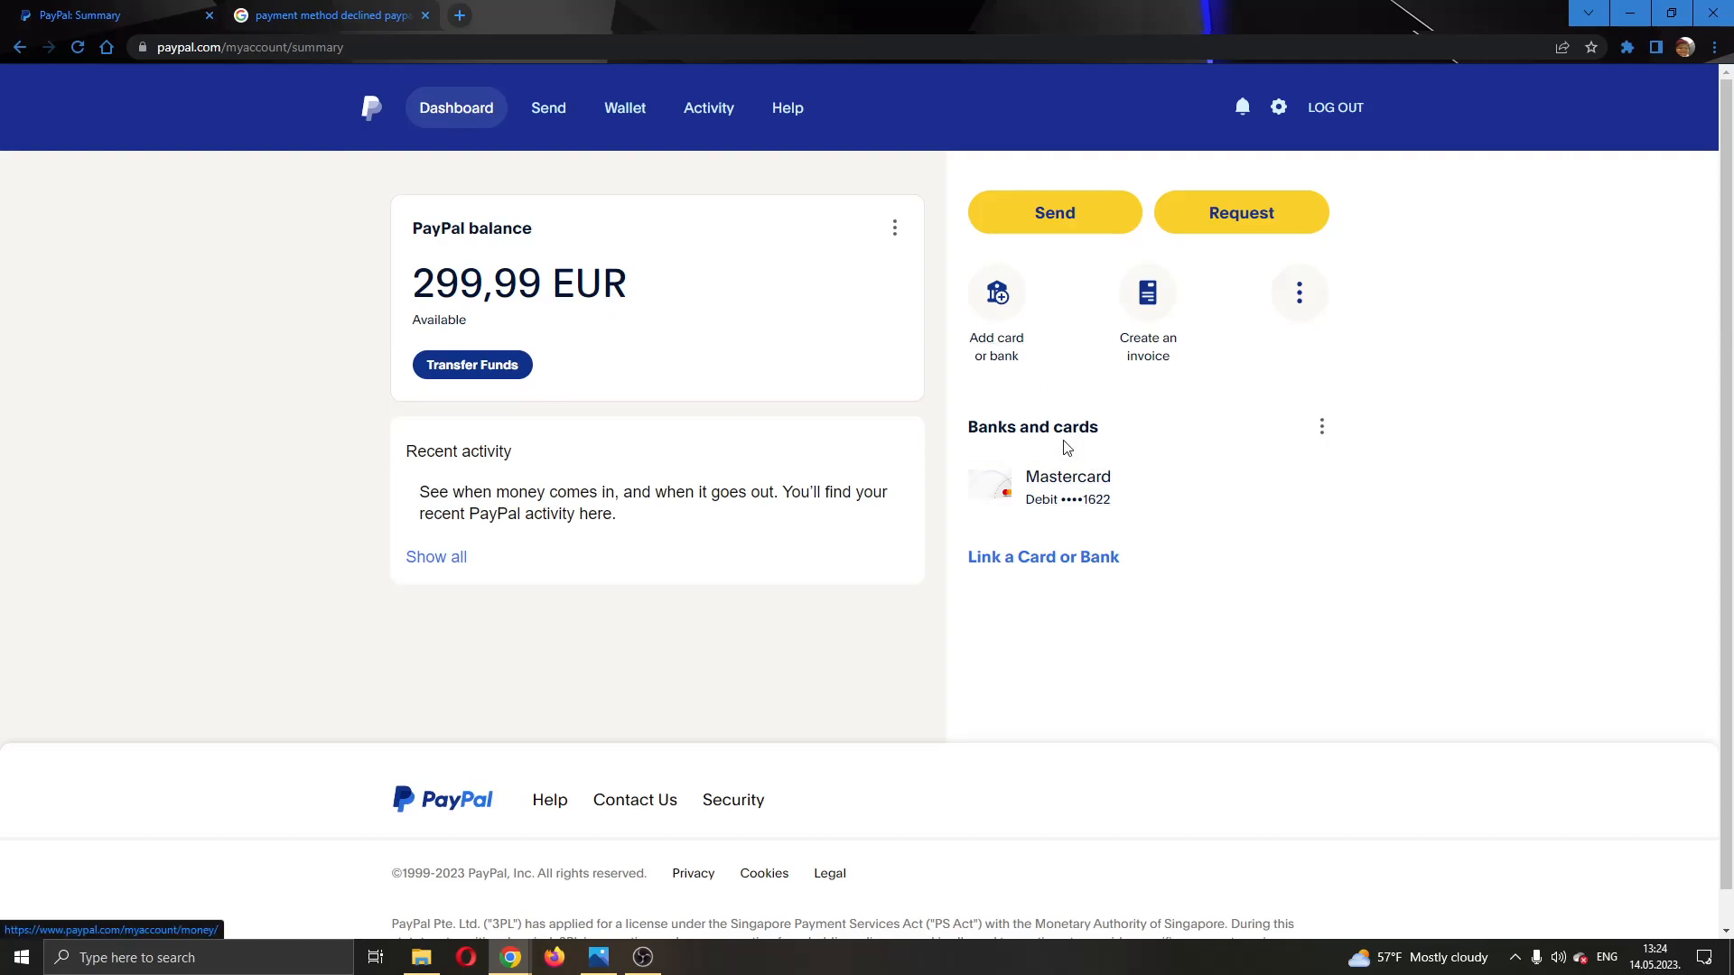
mouse_move(1018, 462)
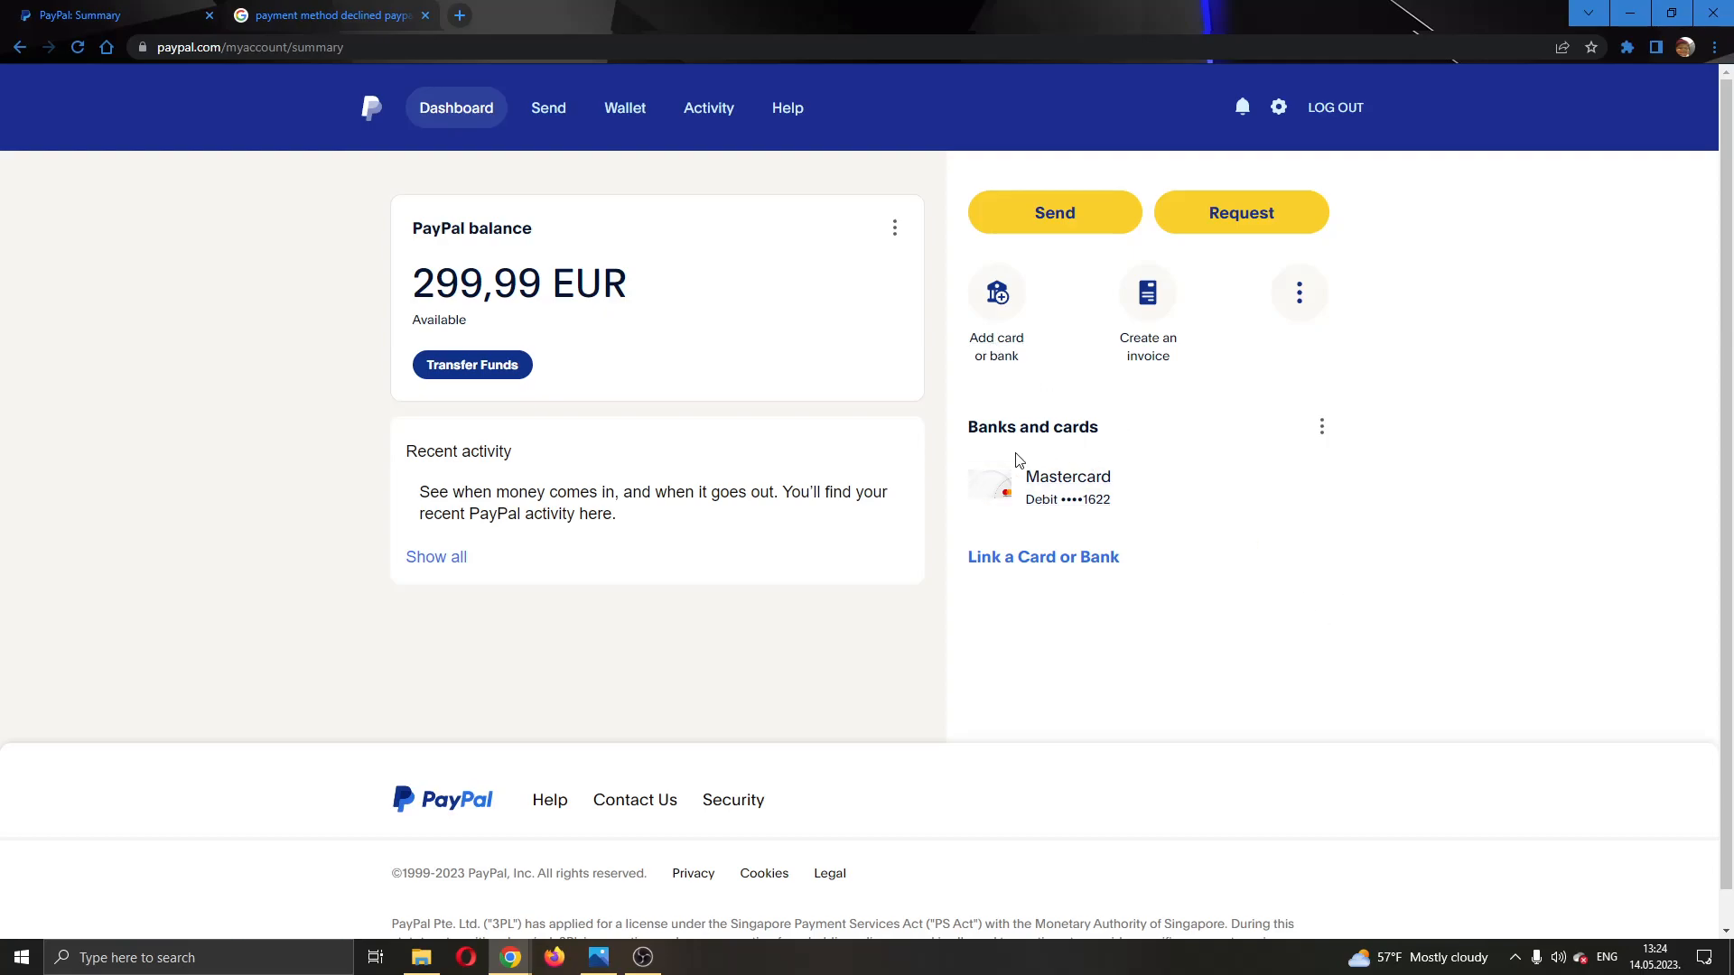
- Glance at the 'payment method declined paypal' results, then return to the PayPal Summary
click(321, 14)
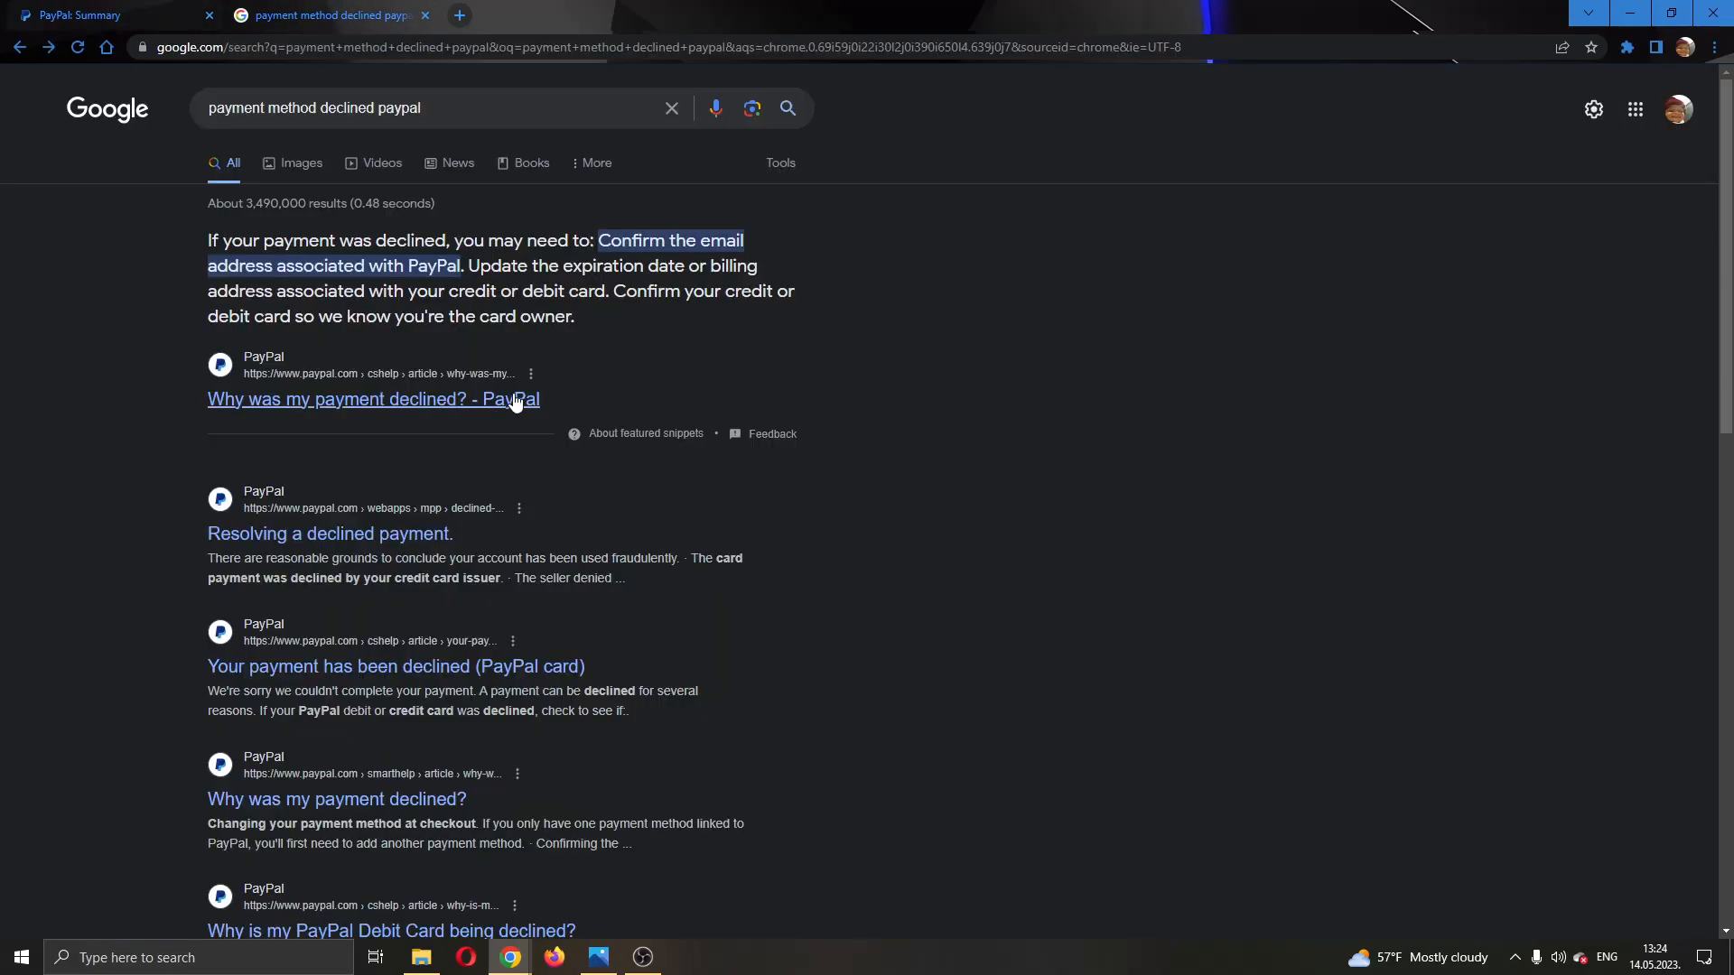
click(88, 14)
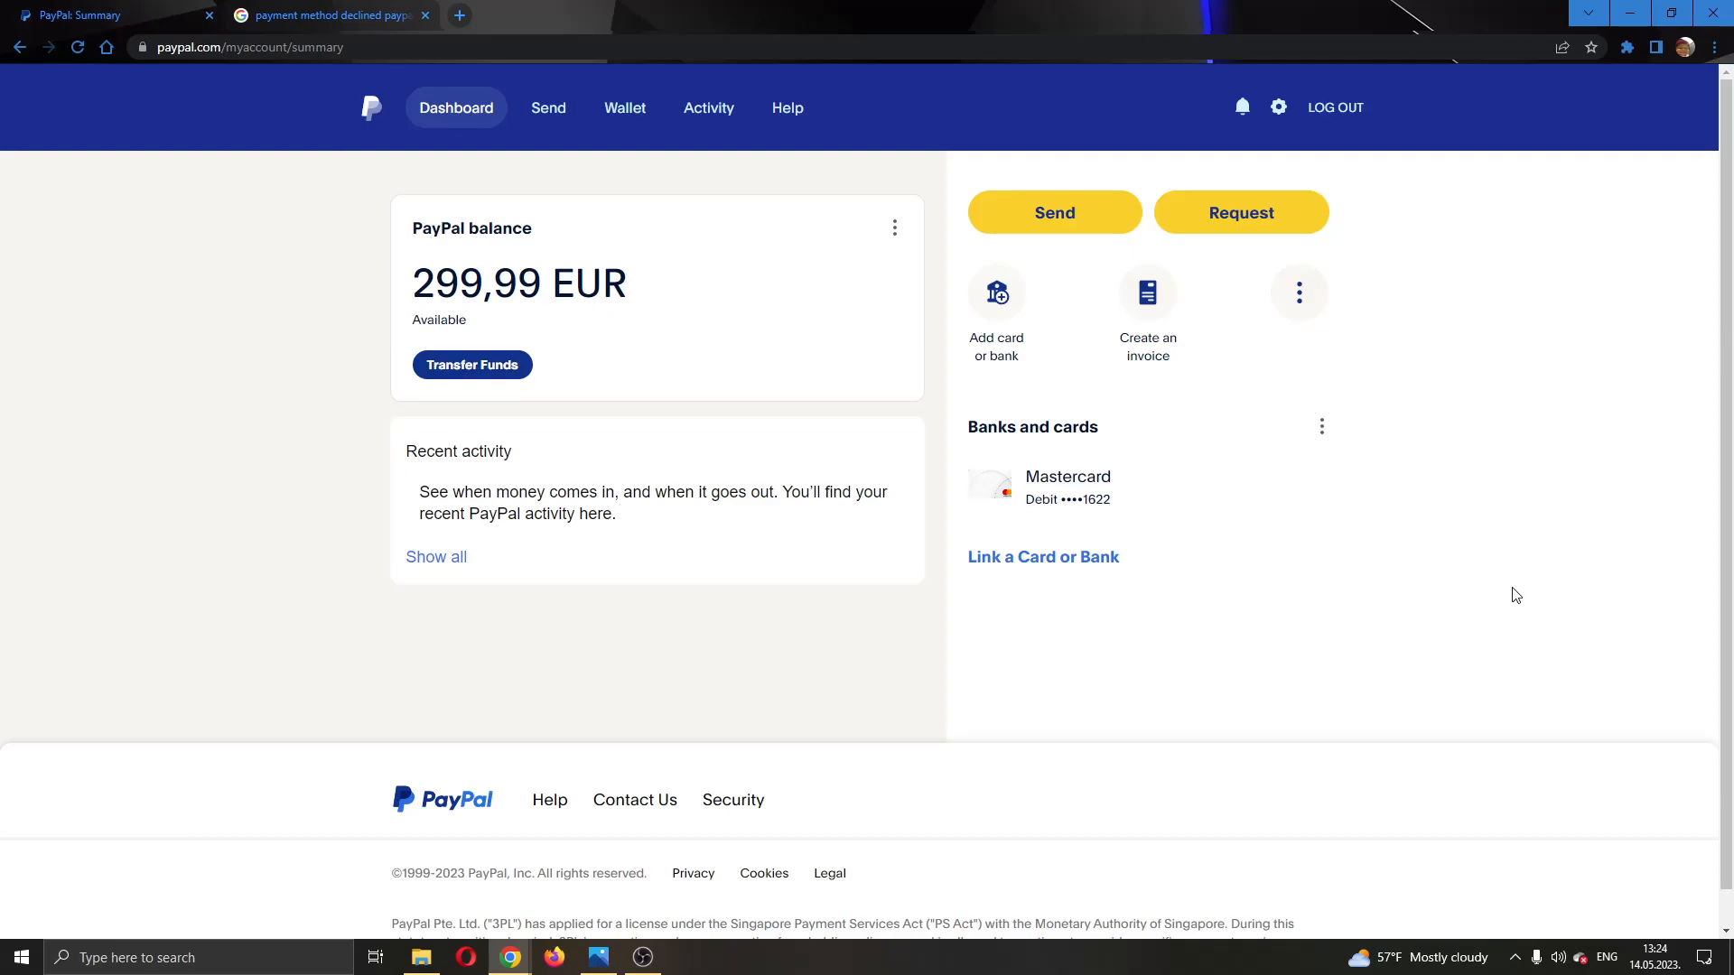
mouse_move(1412, 571)
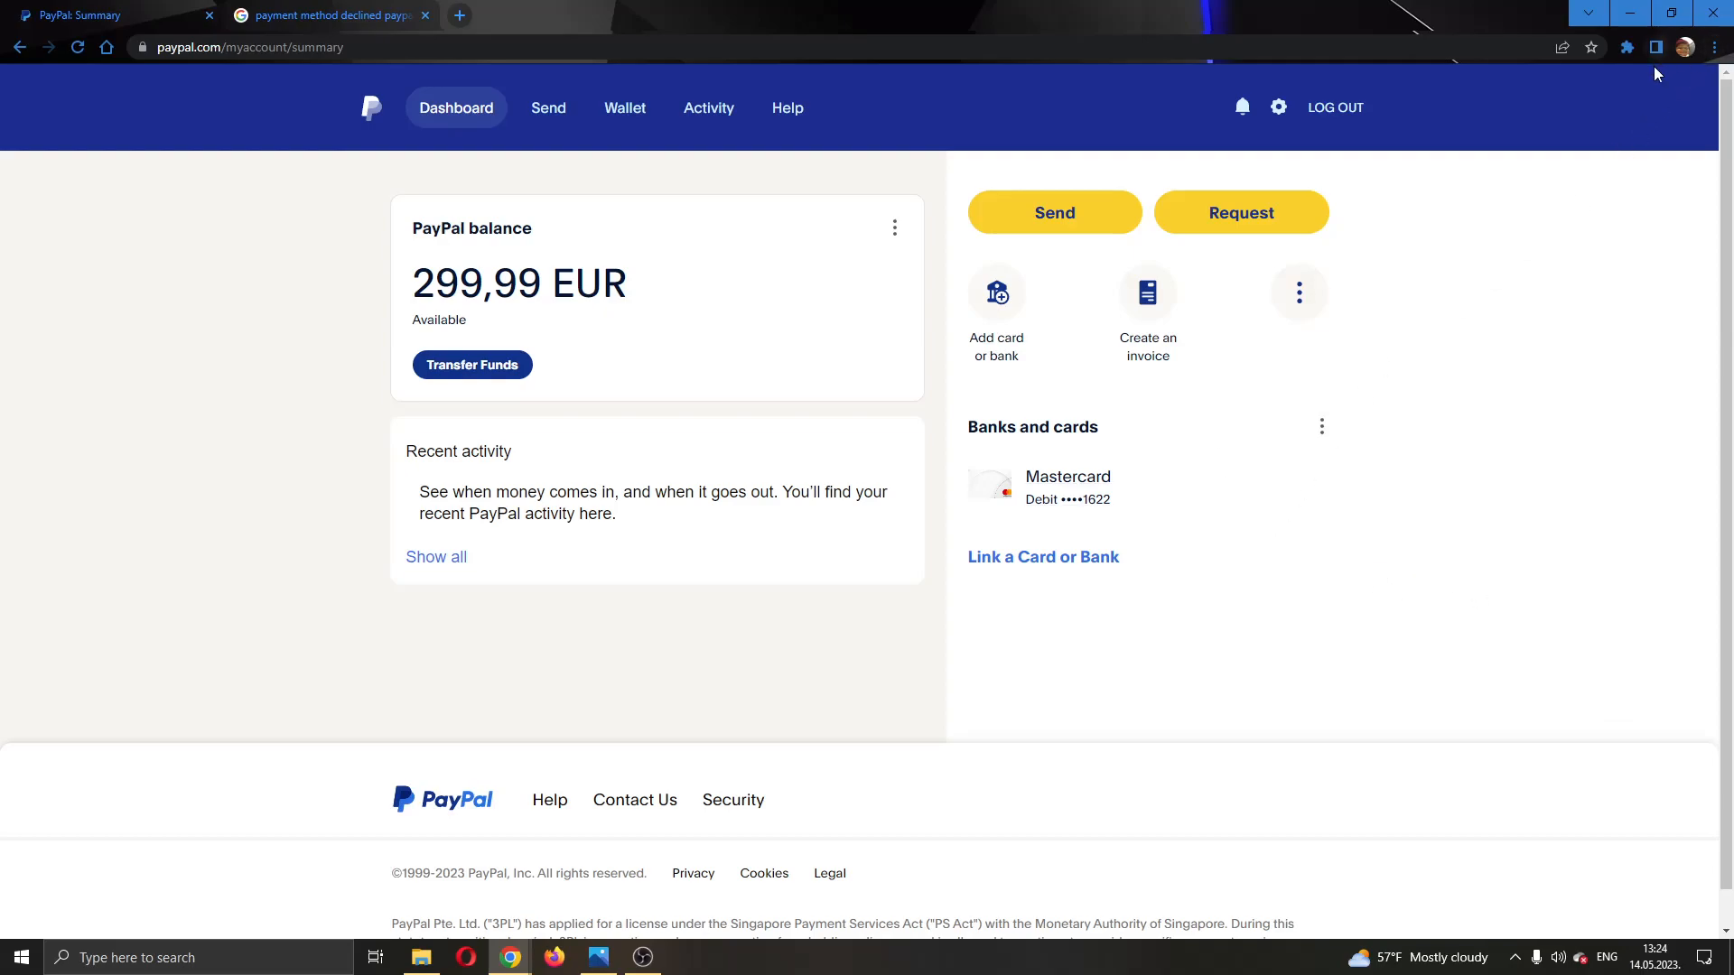
mouse_move(1599, 161)
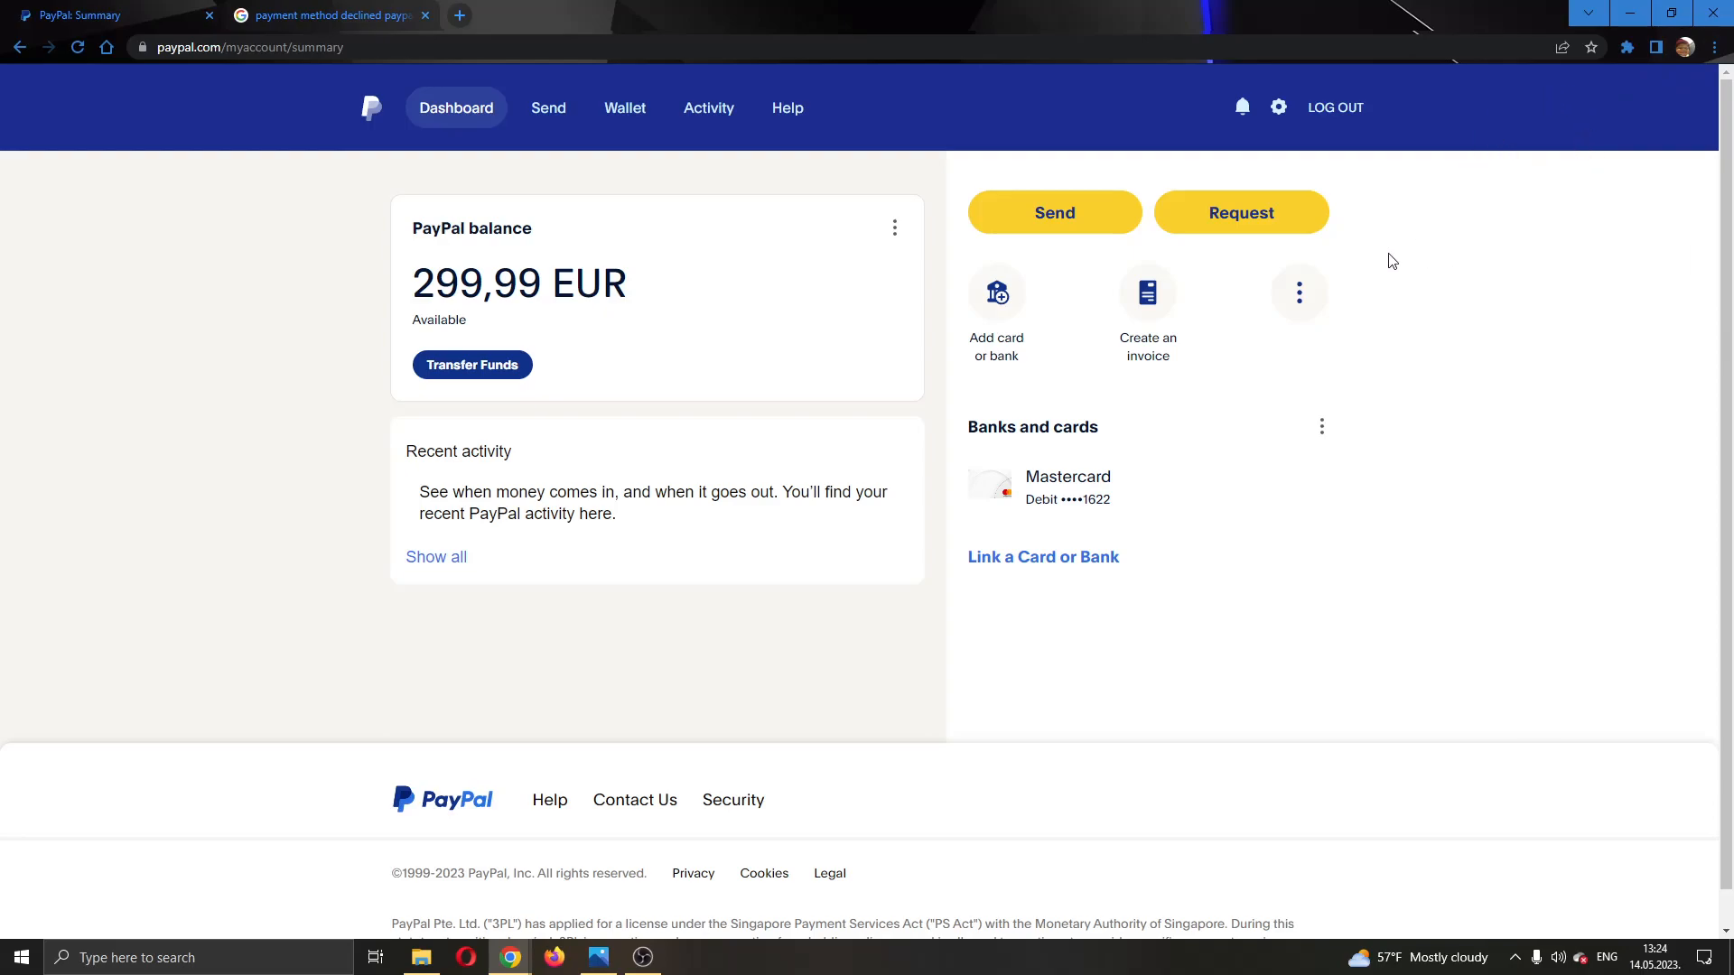
mouse_move(634, 799)
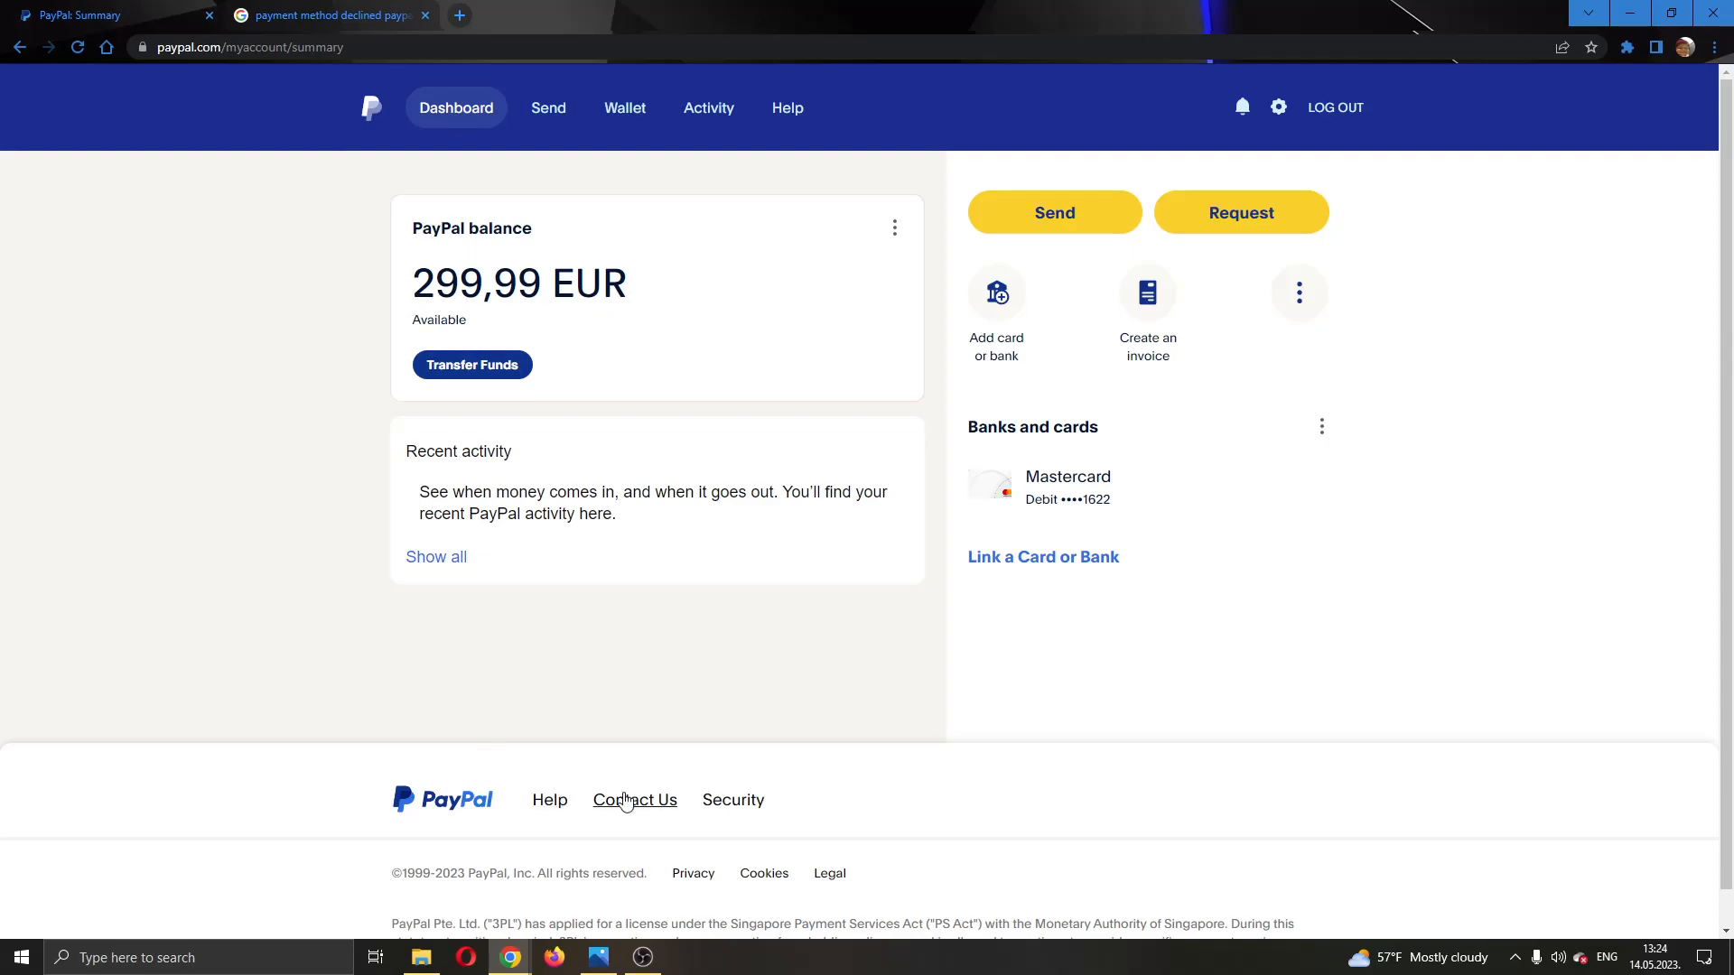
mouse_move(635, 802)
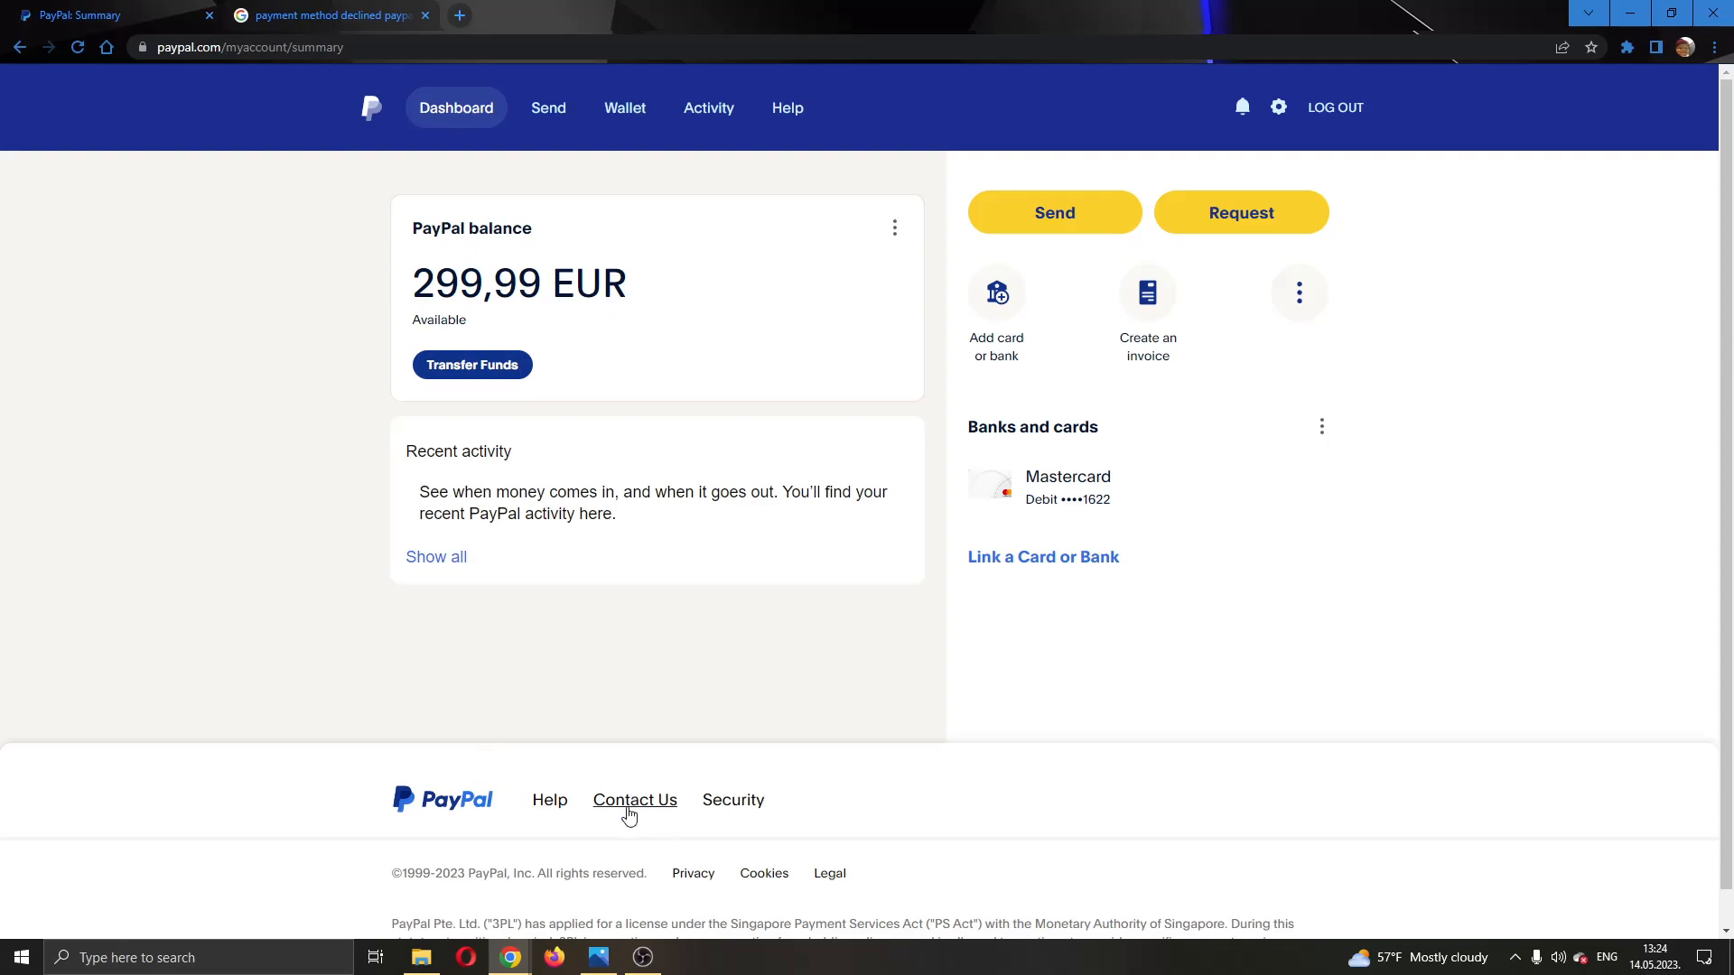
- Follow the dashboard footer's Contact Us link toward customer service
click(635, 799)
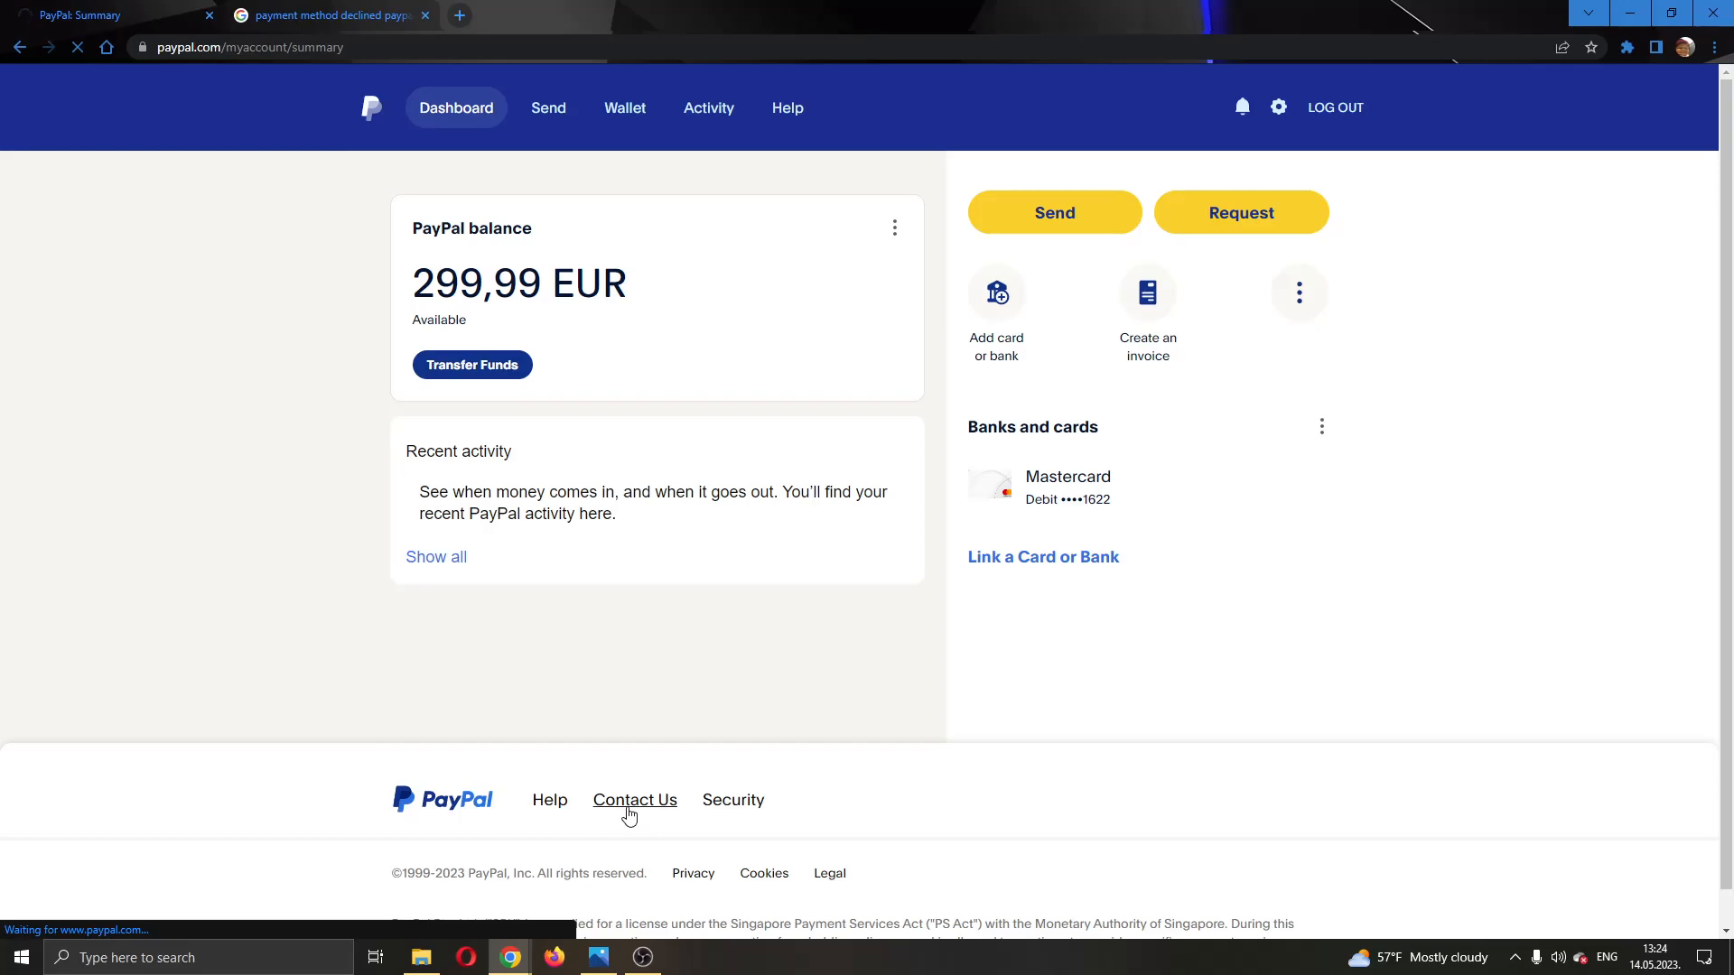
- Review Common Issues, Resolution Center and Call us options on Contact Customer Service
click(634, 799)
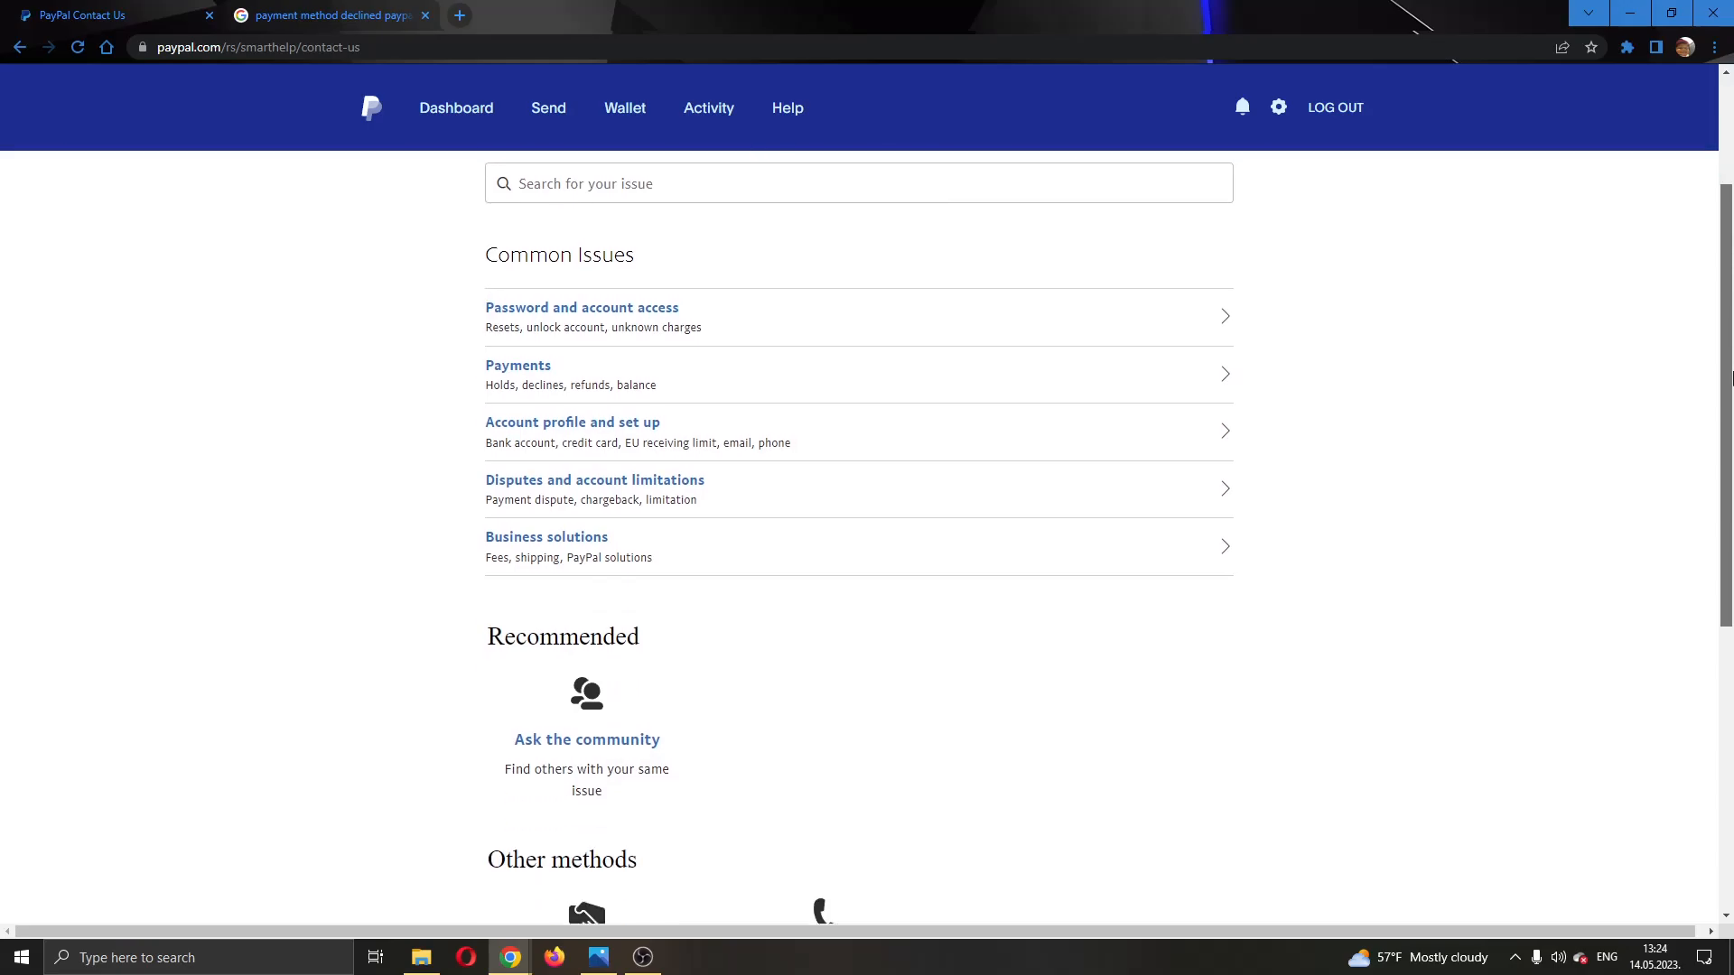
scroll(down, 3)
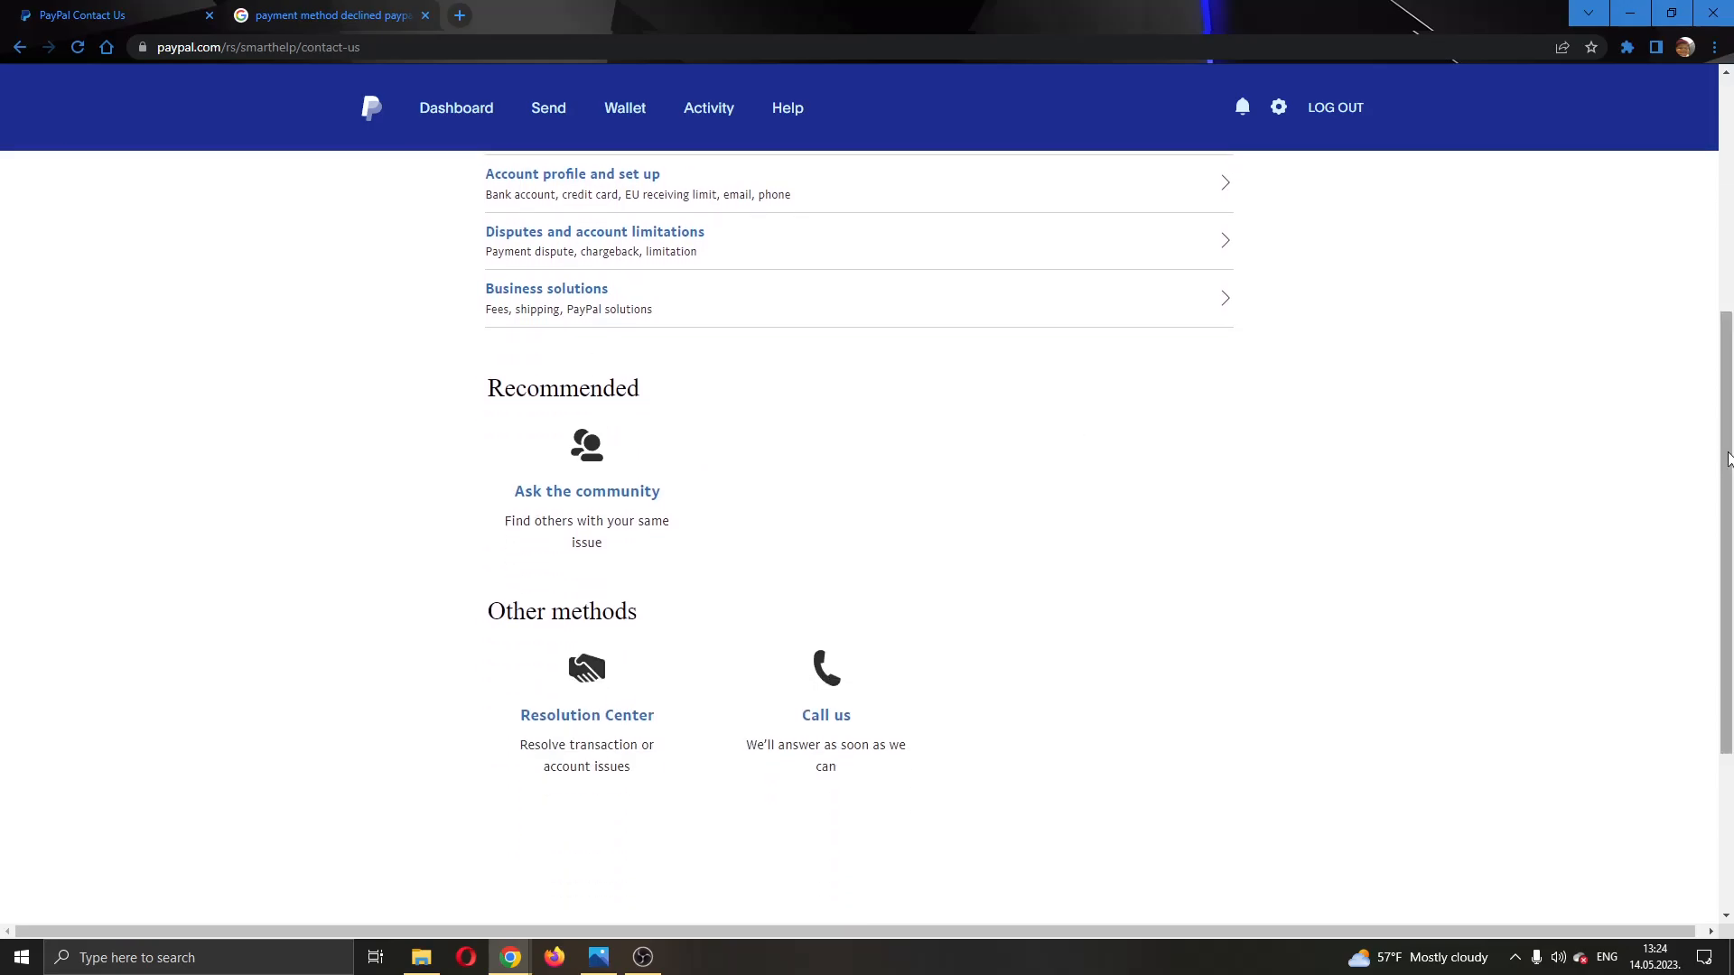
scroll(up, 3)
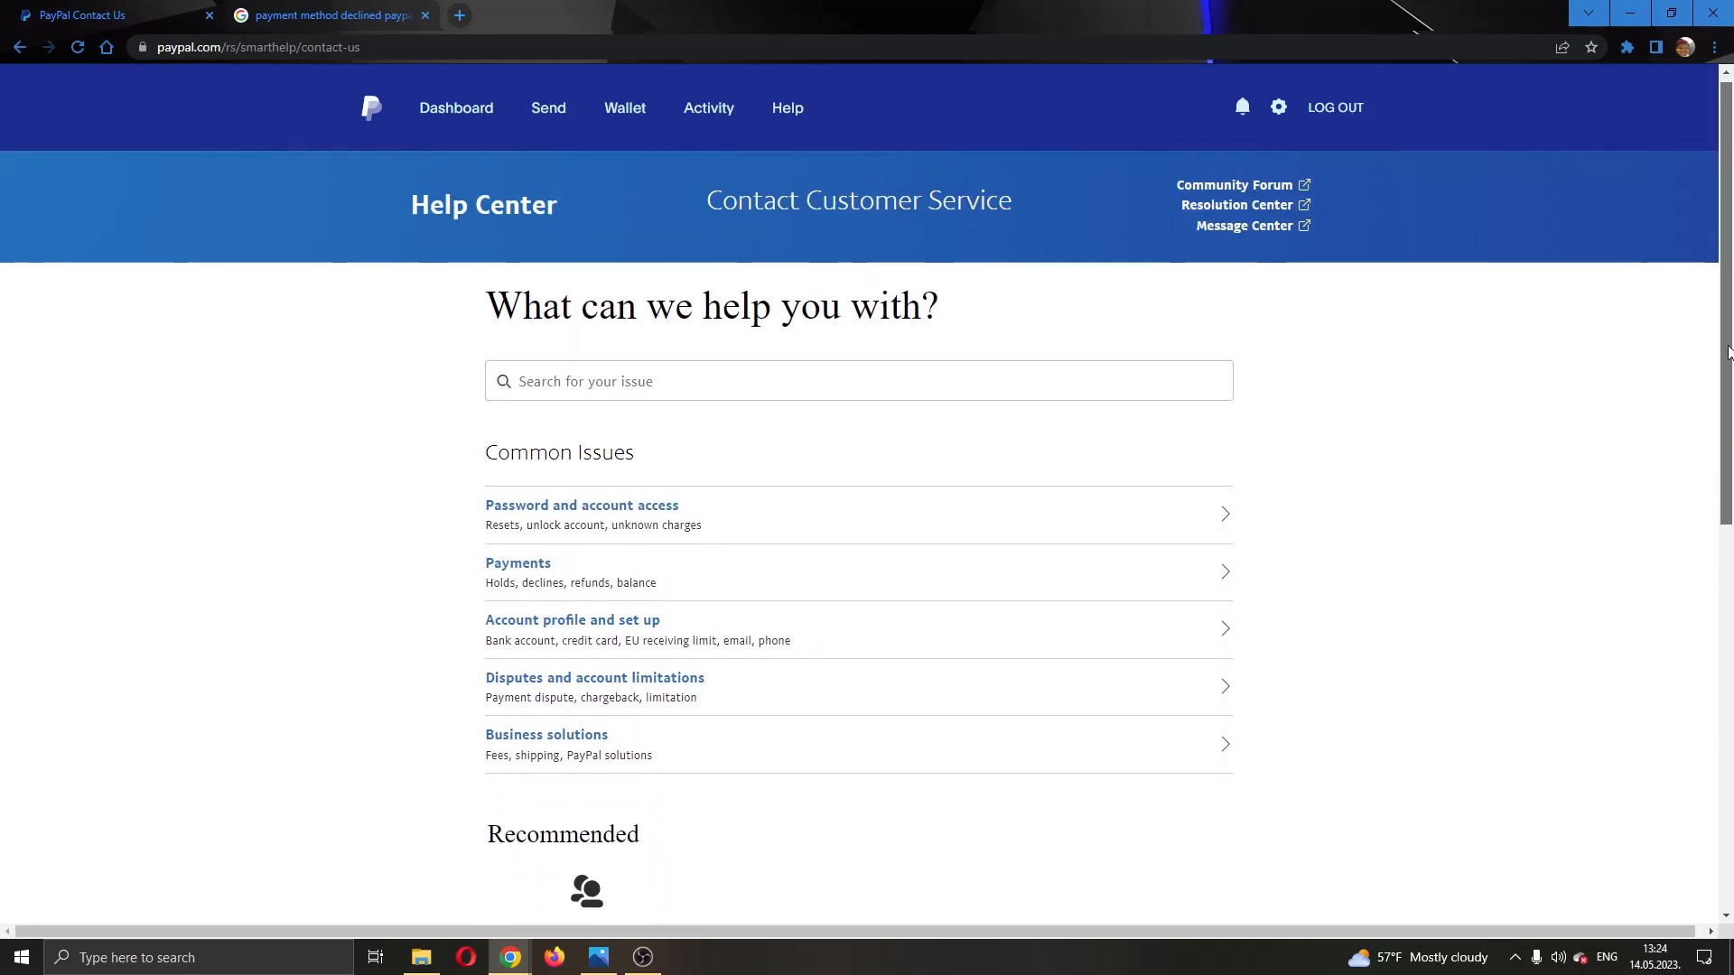
scroll(down, 3)
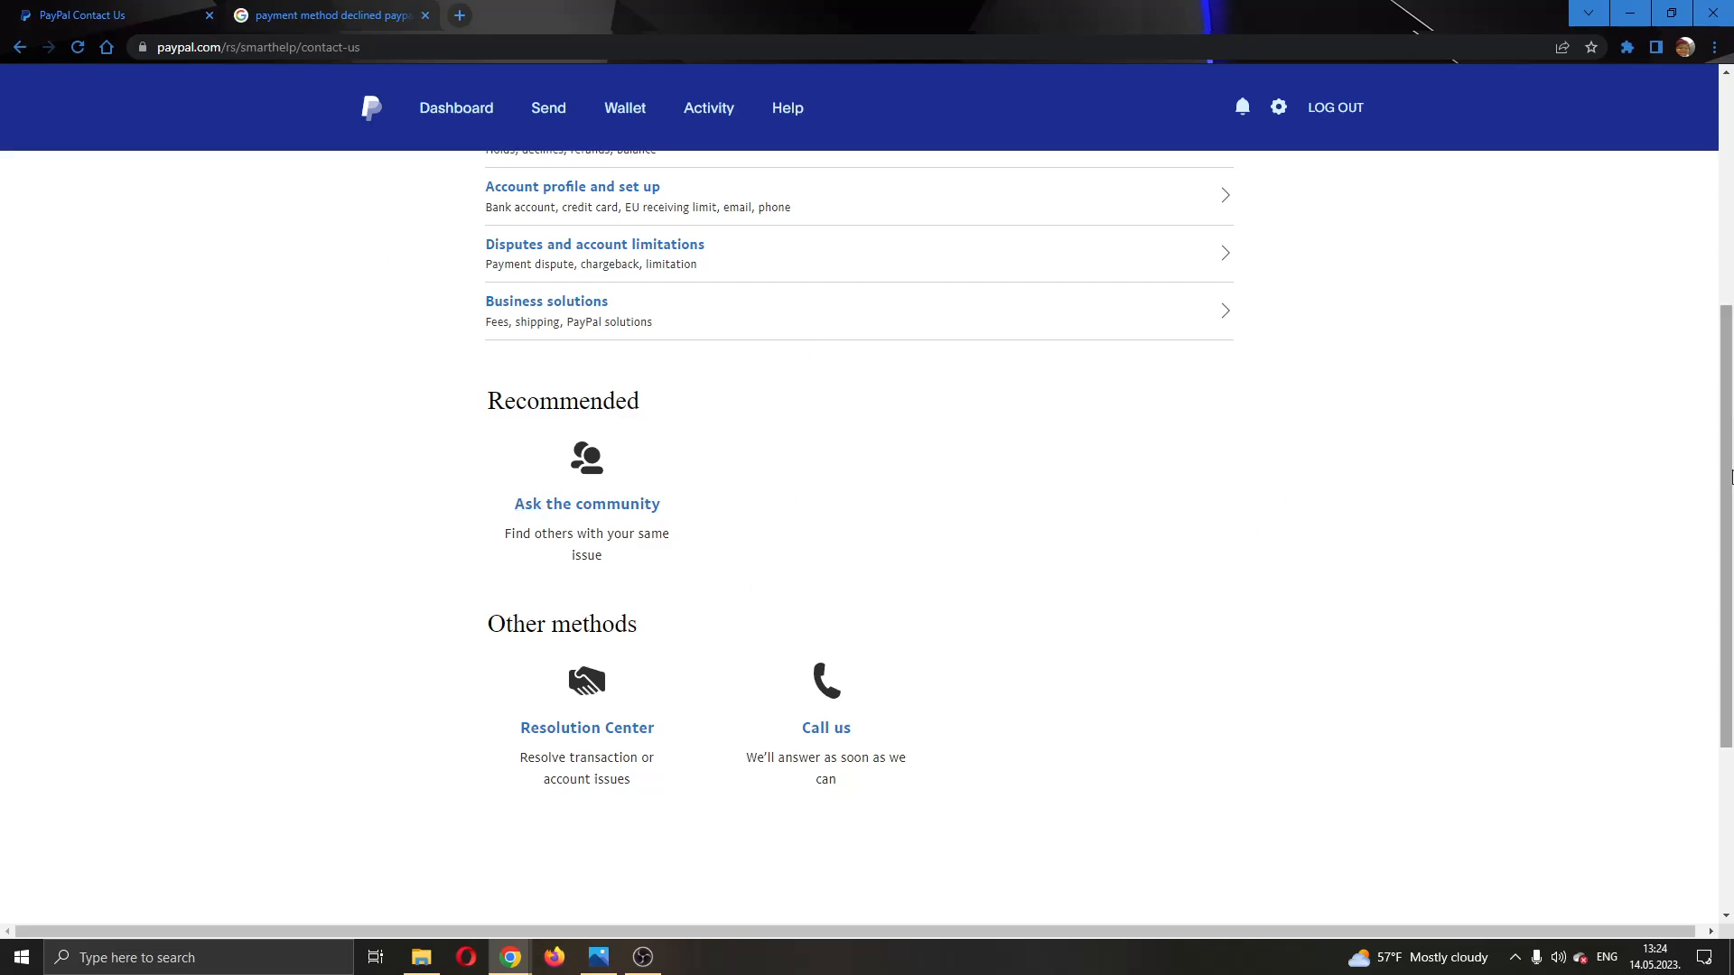
scroll(up, 3)
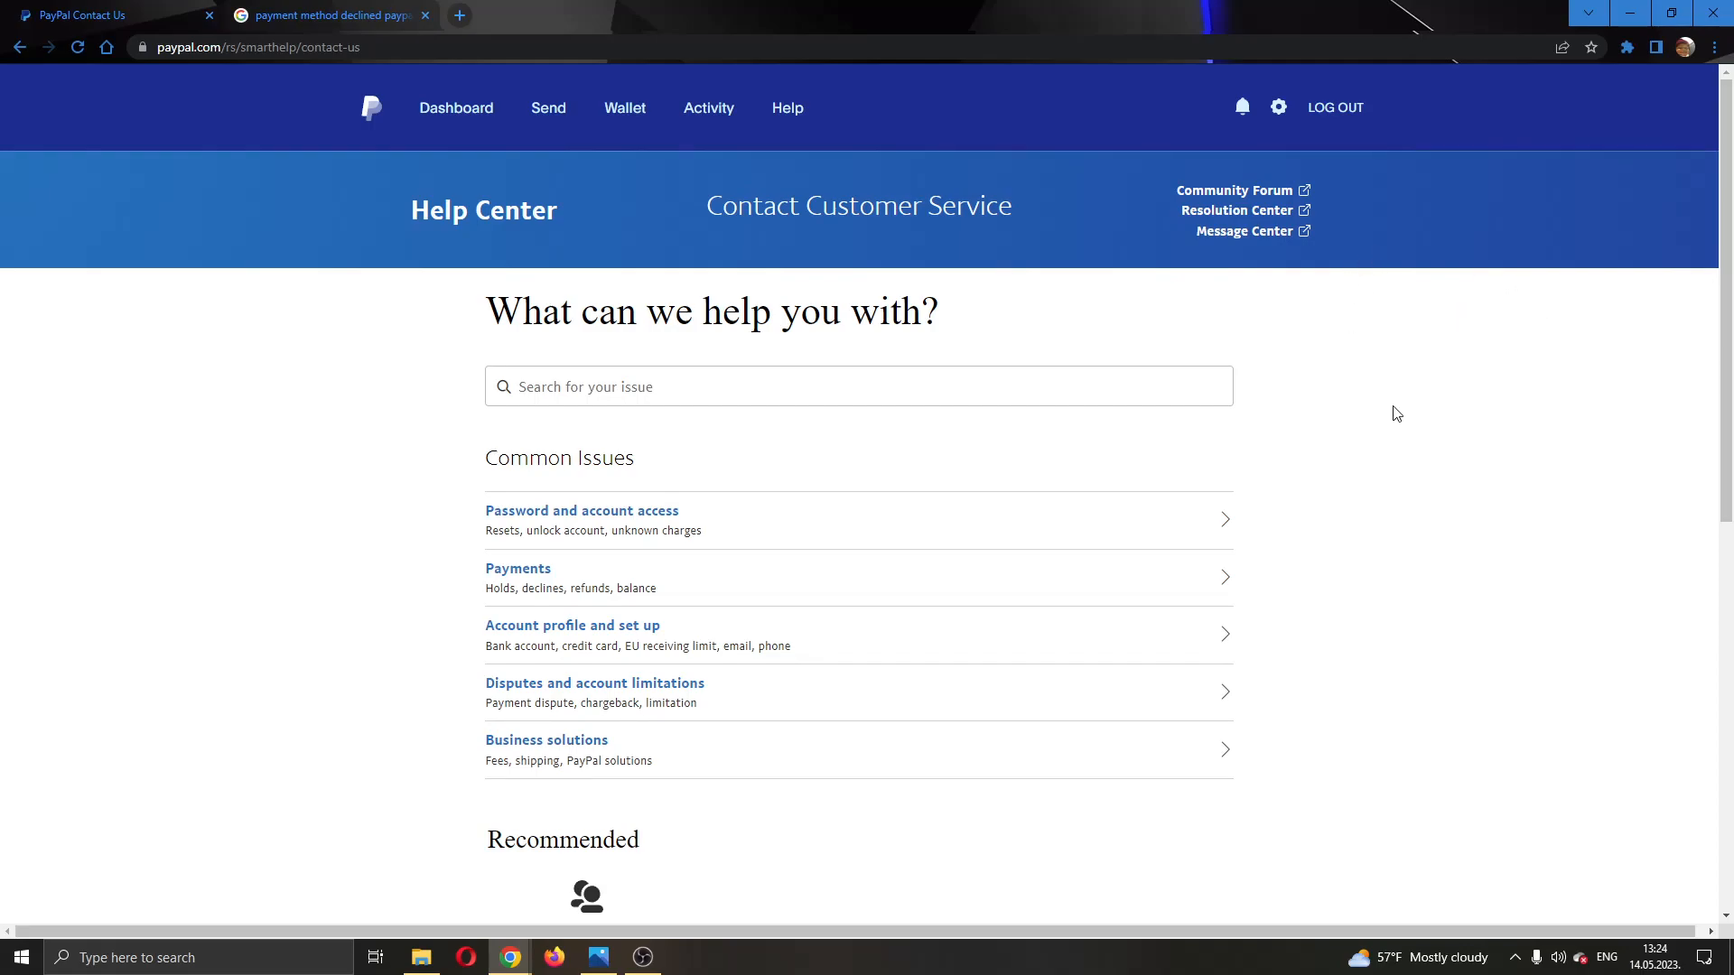
mouse_move(1444, 351)
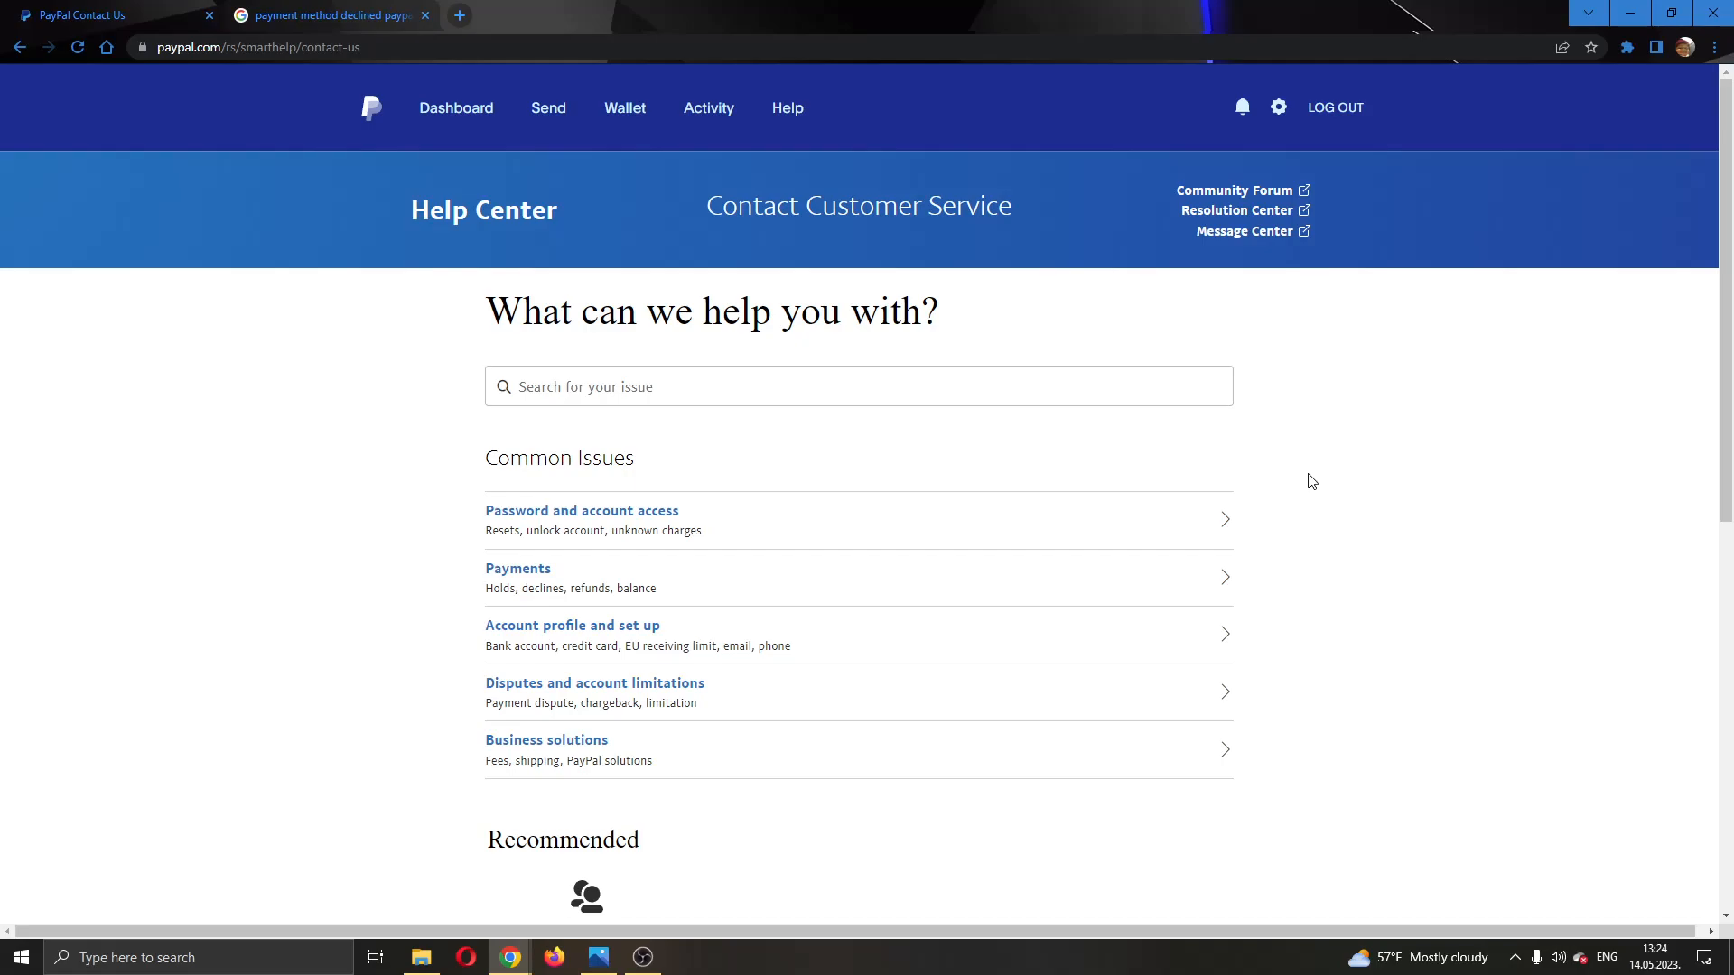
mouse_move(1305, 491)
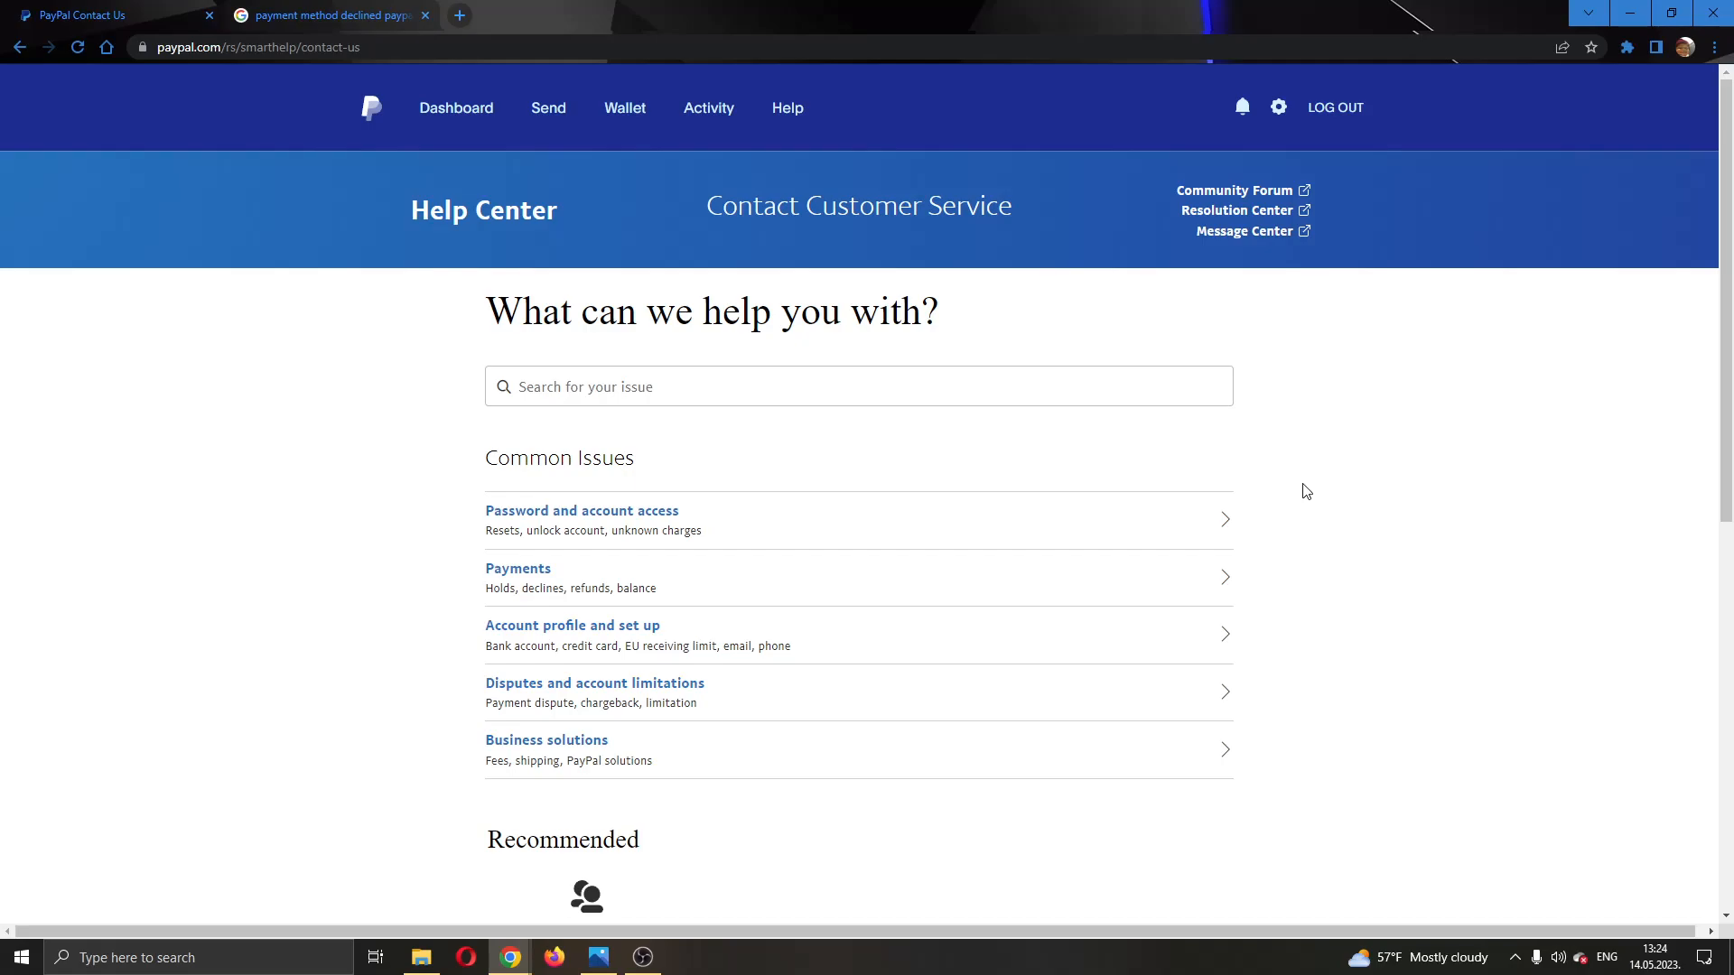